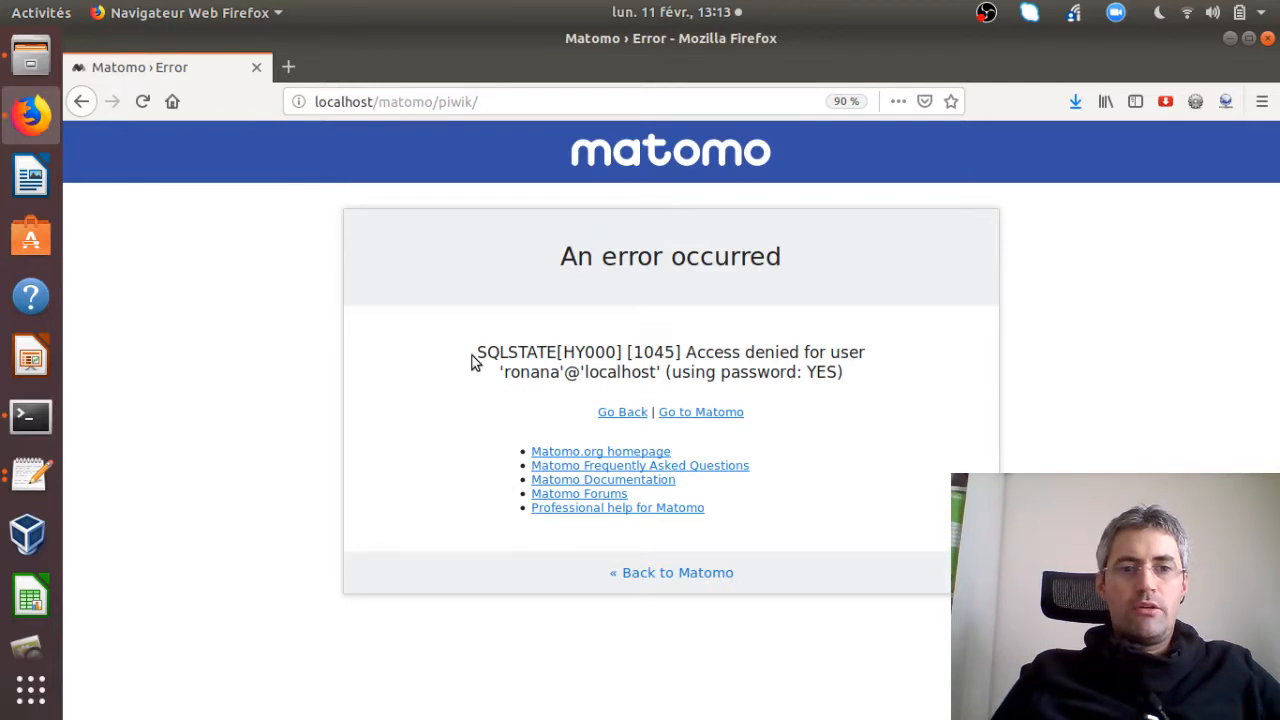
mouse_move(396, 210)
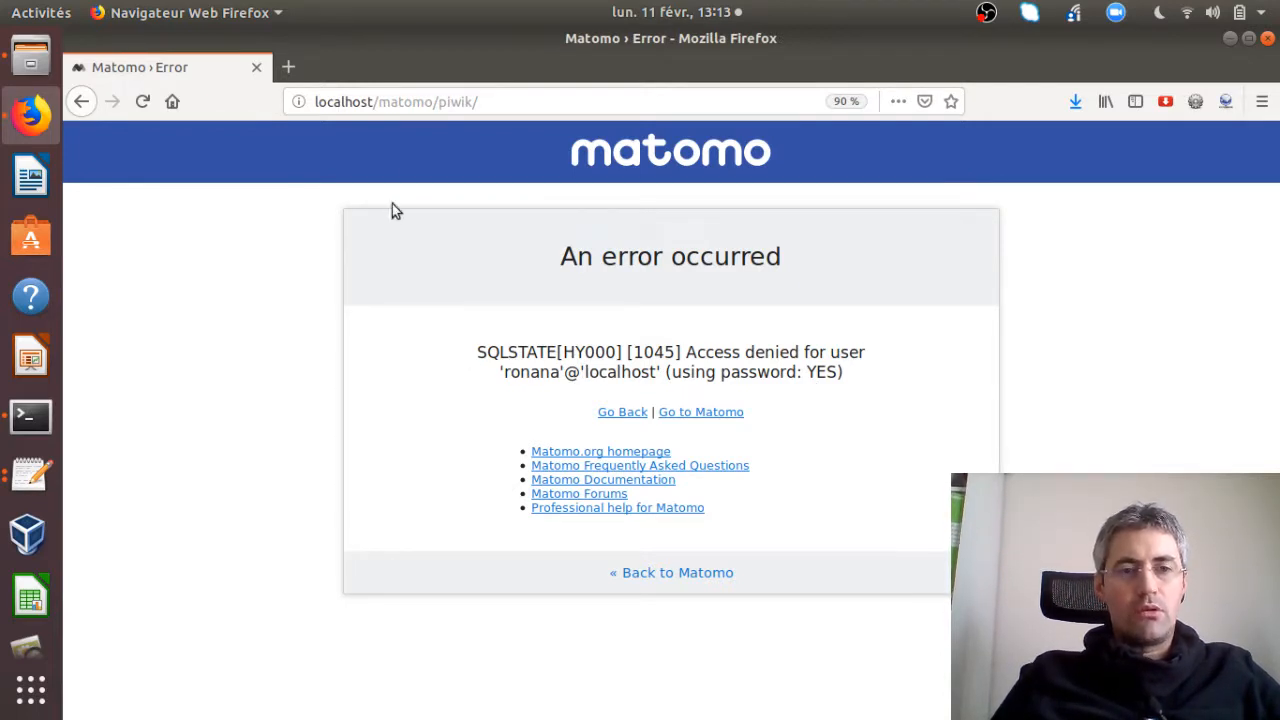
mouse_move(588, 322)
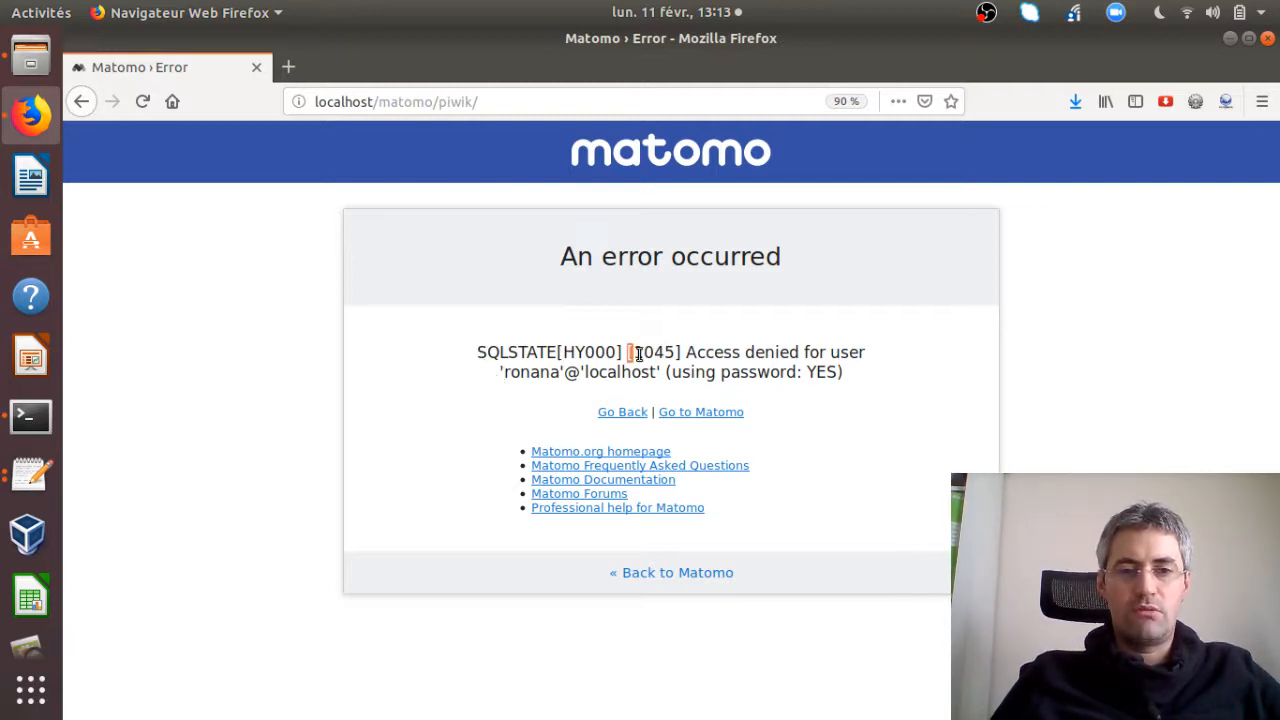
Note the 1045 error code, then show the untitled notes listing OVH and 1&1 hosting
double_click(652, 352)
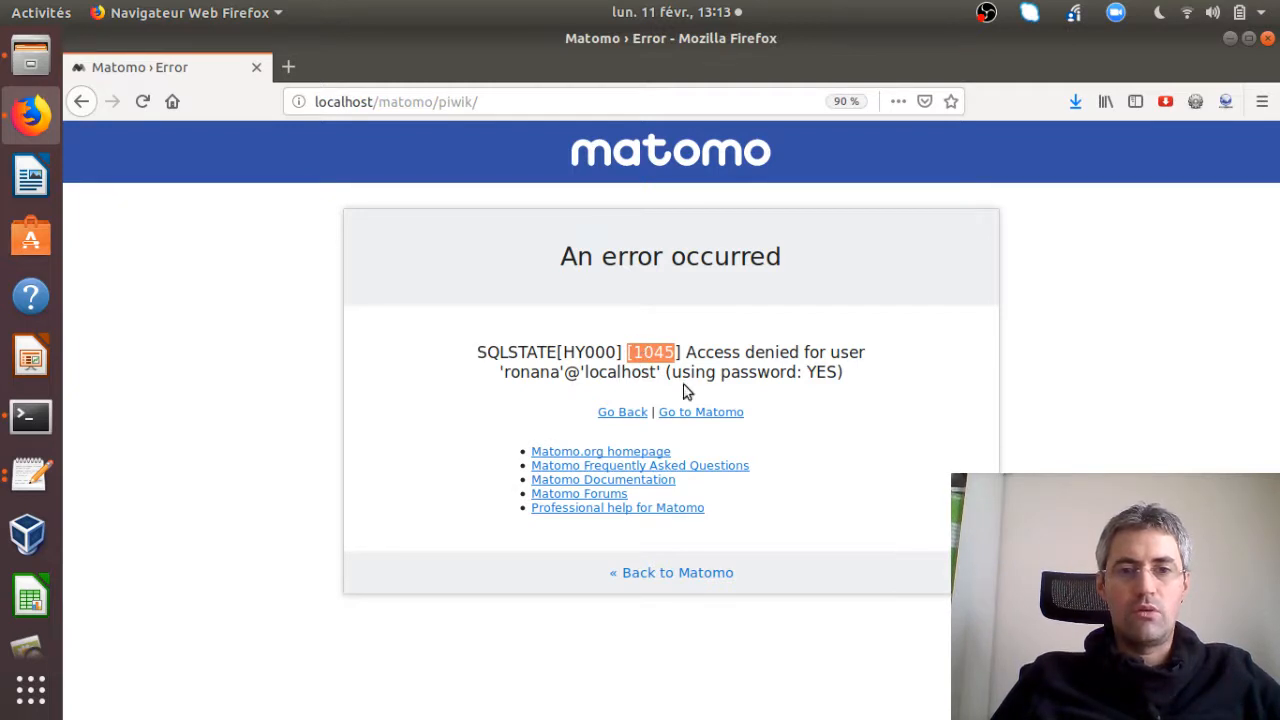
mouse_move(688, 356)
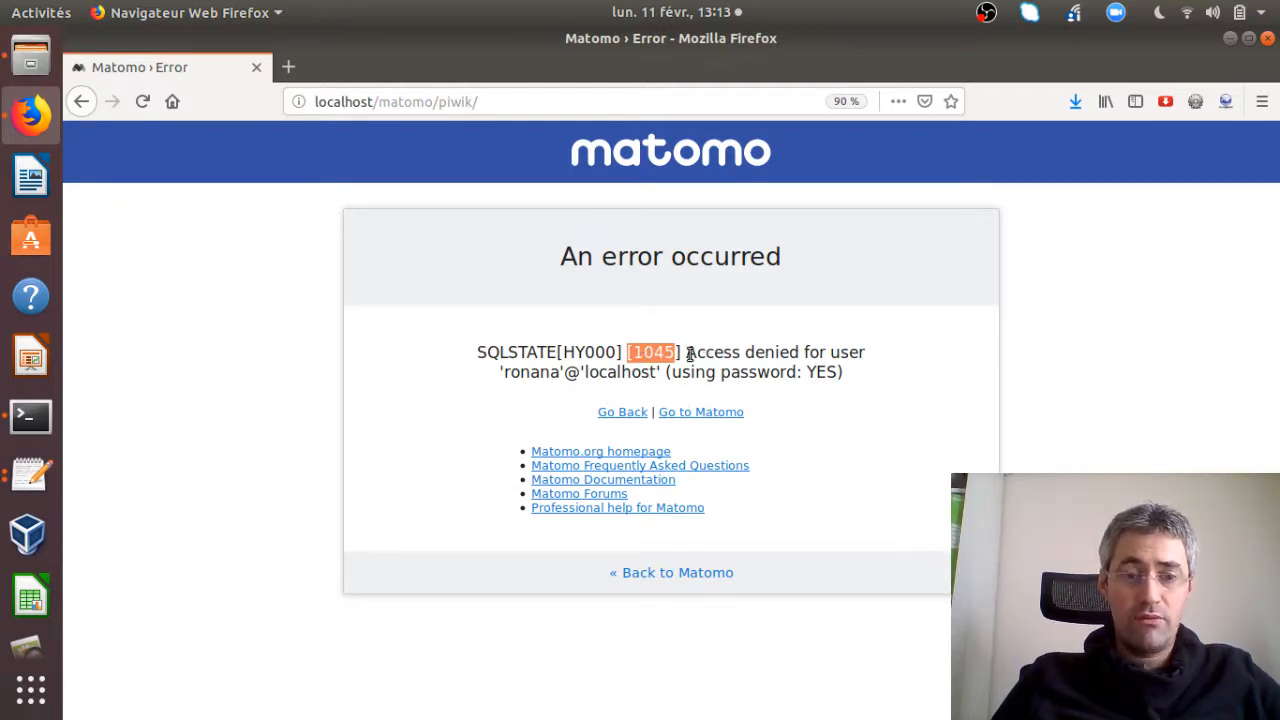
mouse_move(500, 380)
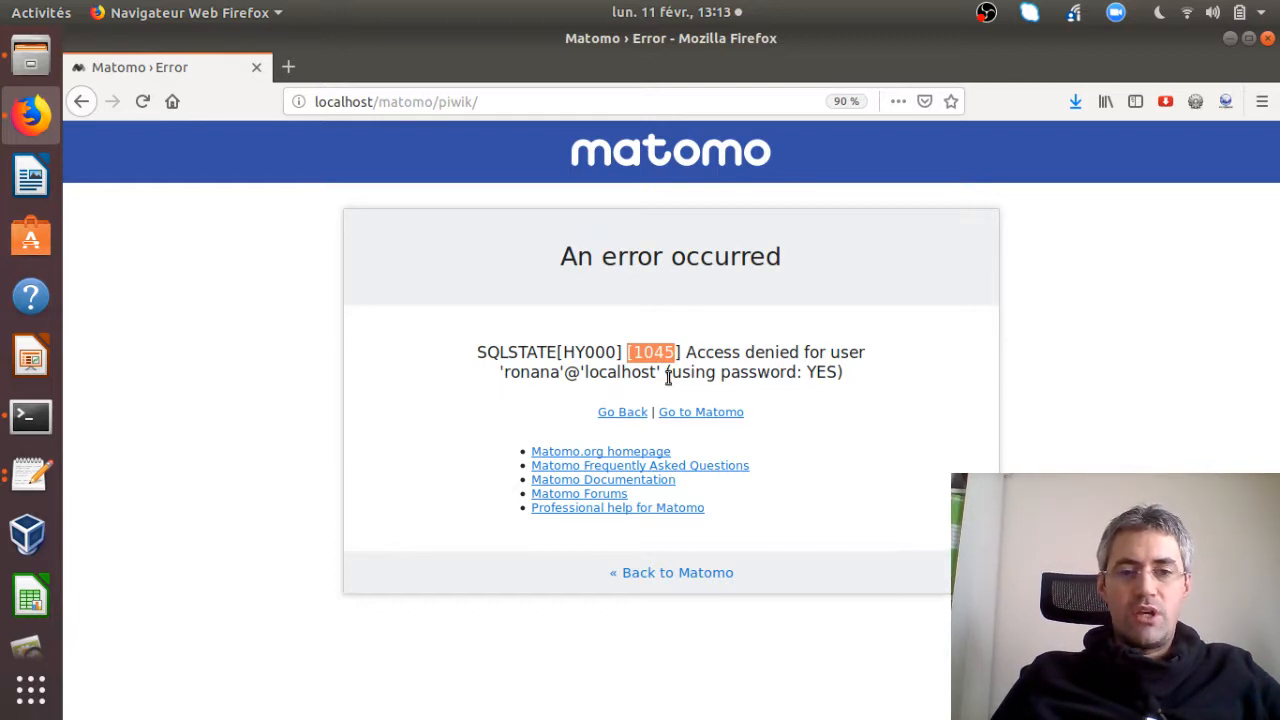
mouse_move(692, 248)
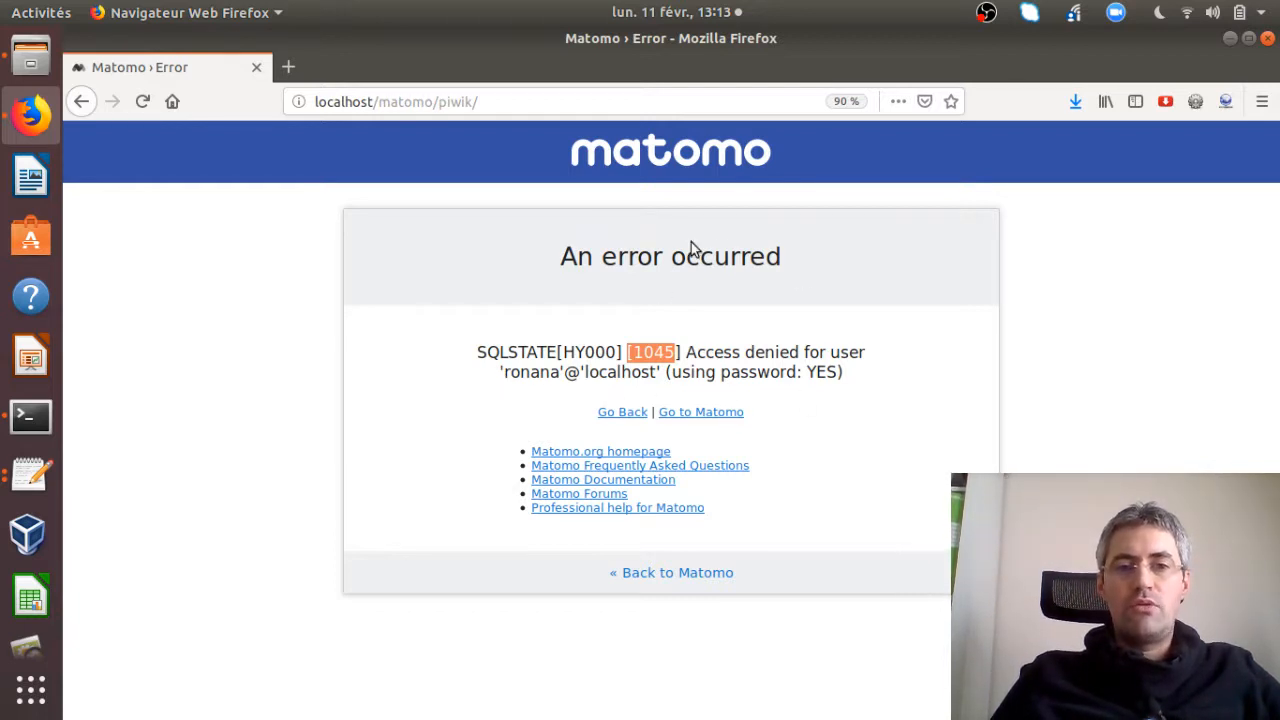
mouse_move(576, 396)
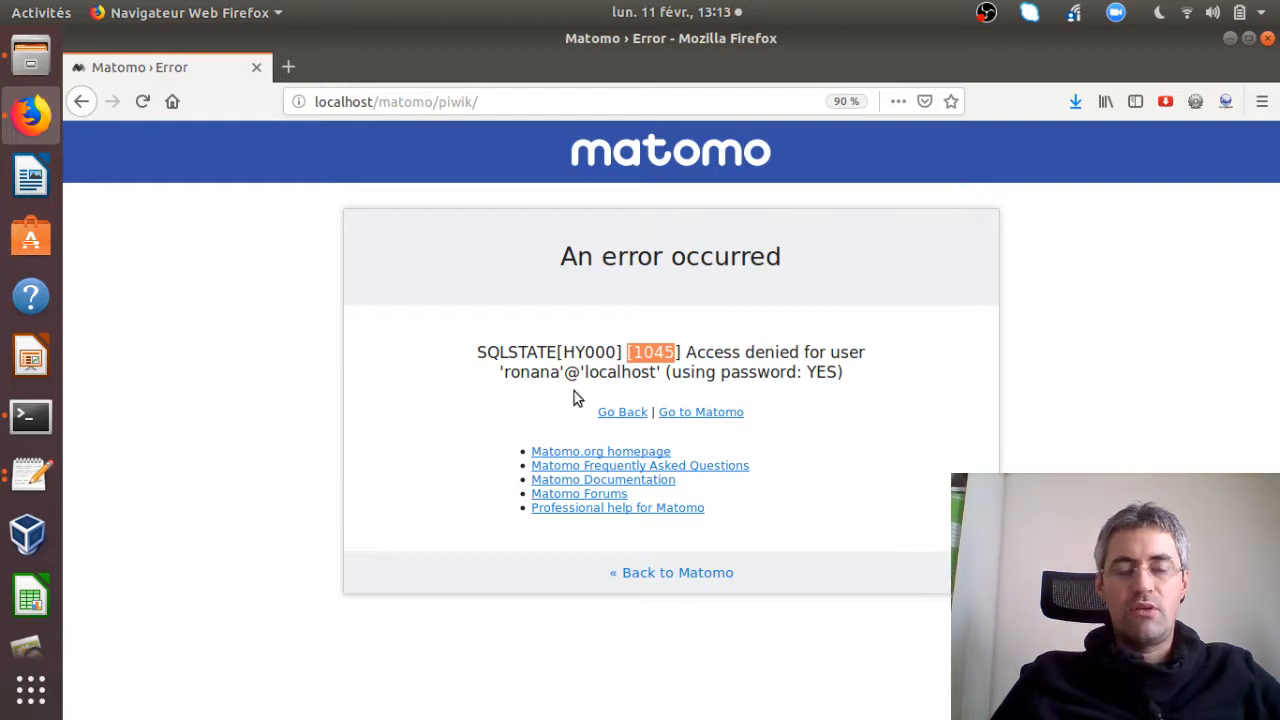
mouse_move(278, 276)
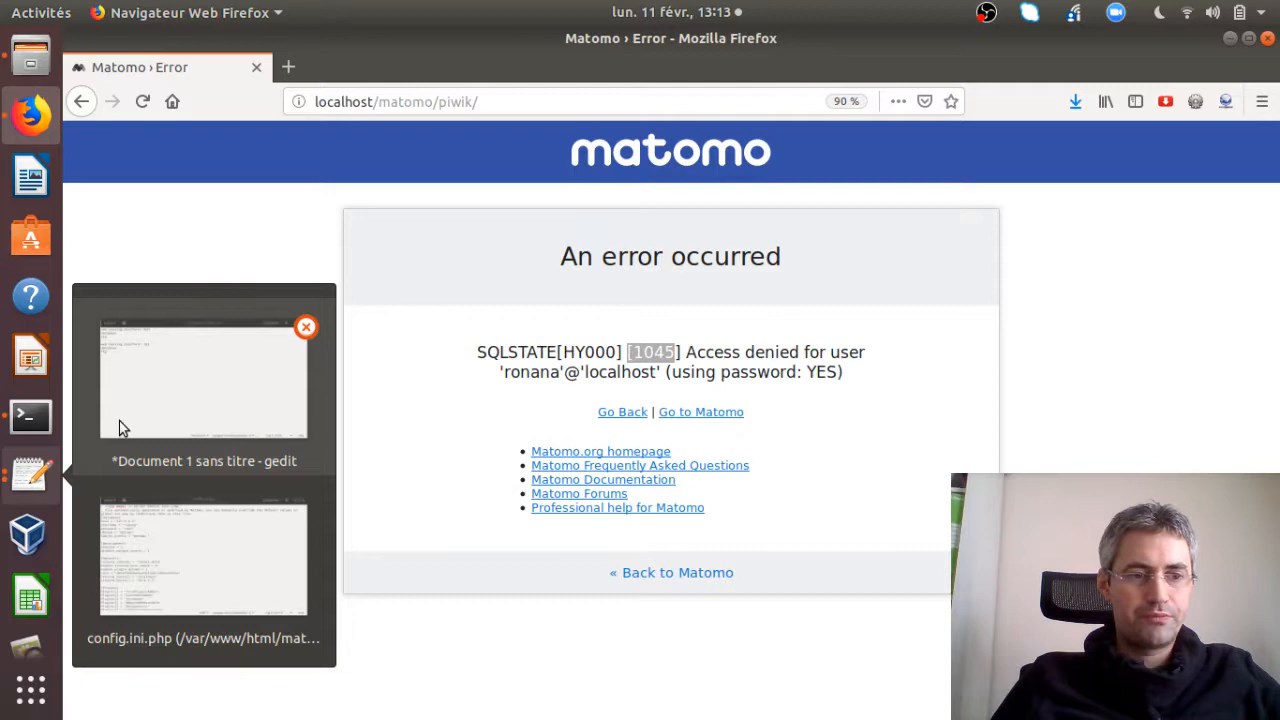
click(204, 376)
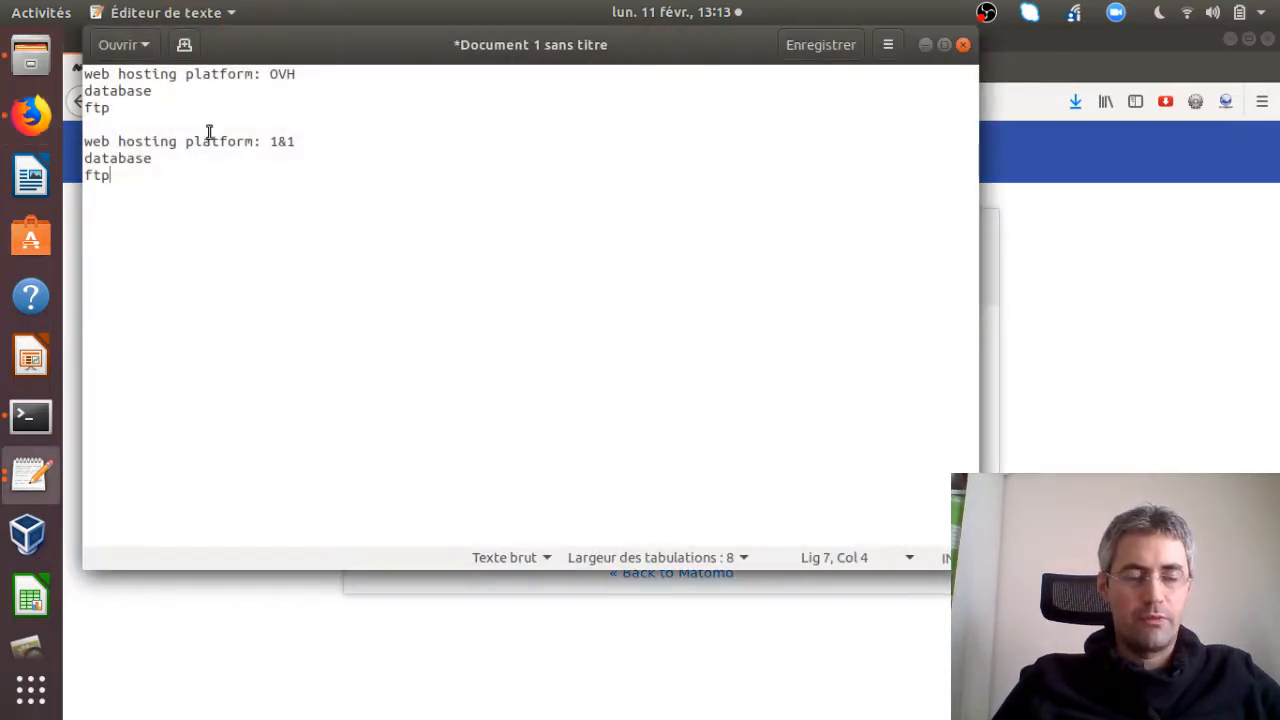
mouse_move(1072, 302)
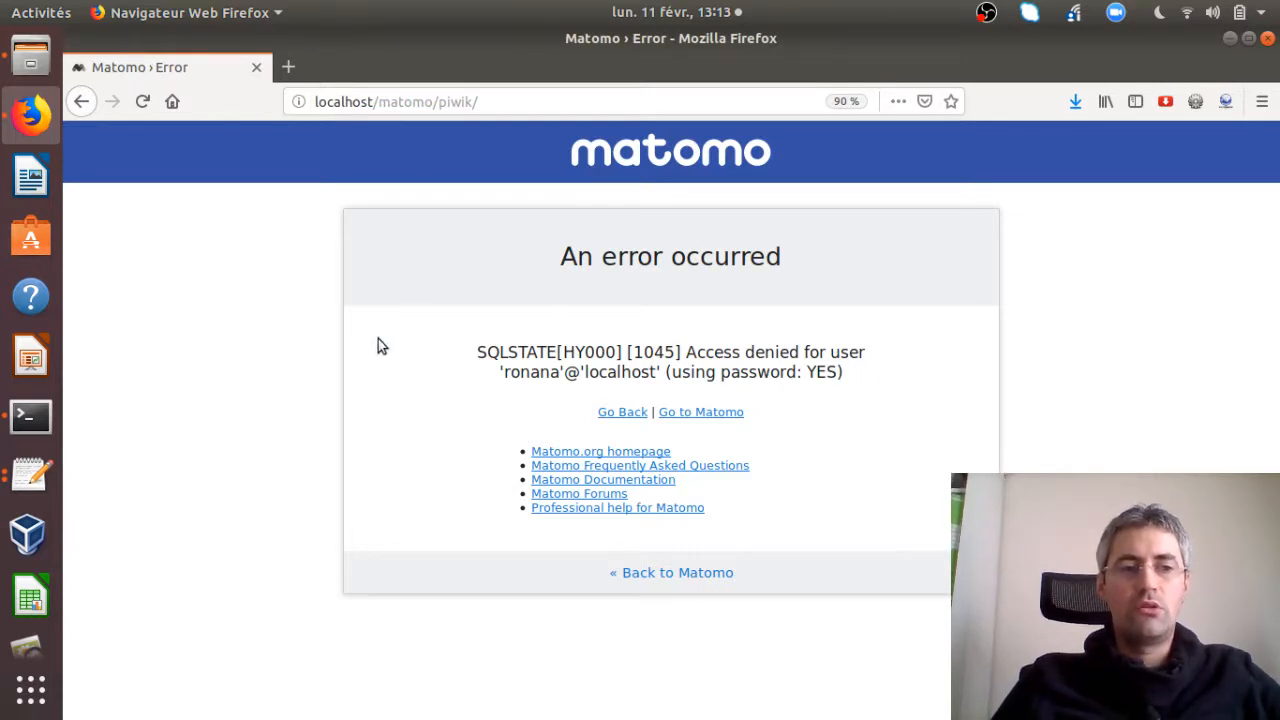
mouse_move(32, 474)
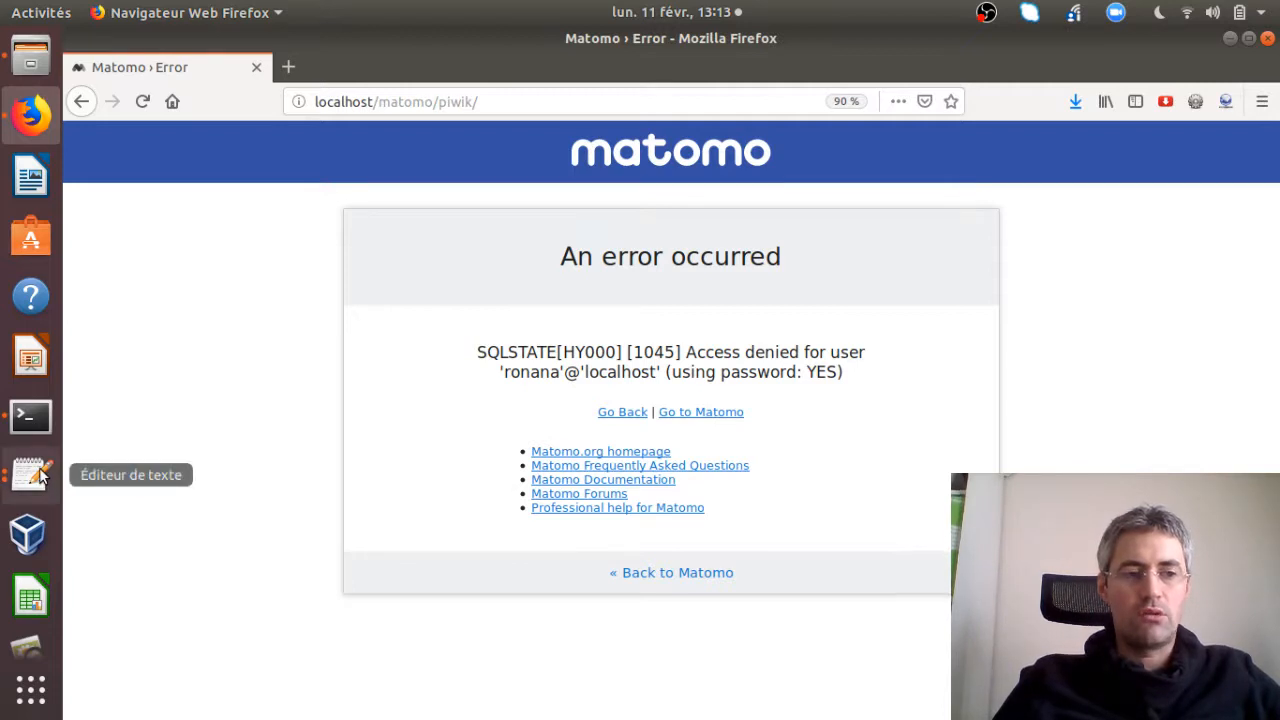
click(30, 472)
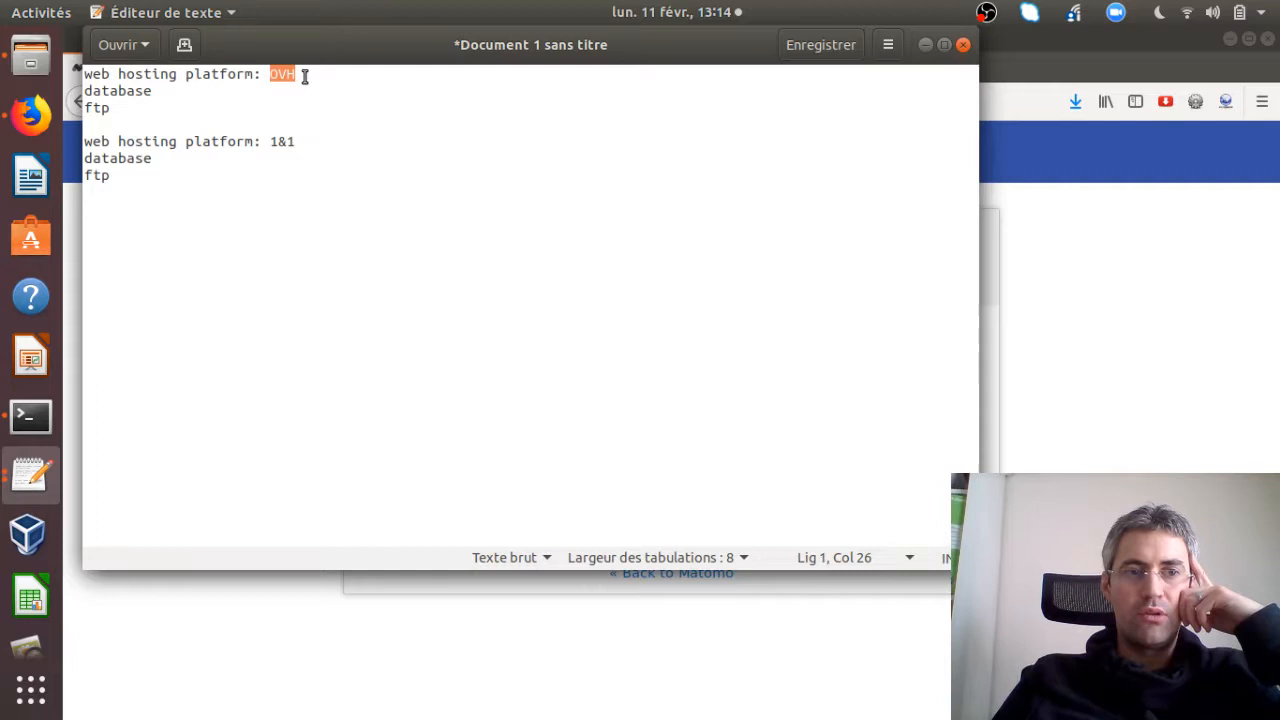
mouse_move(224, 136)
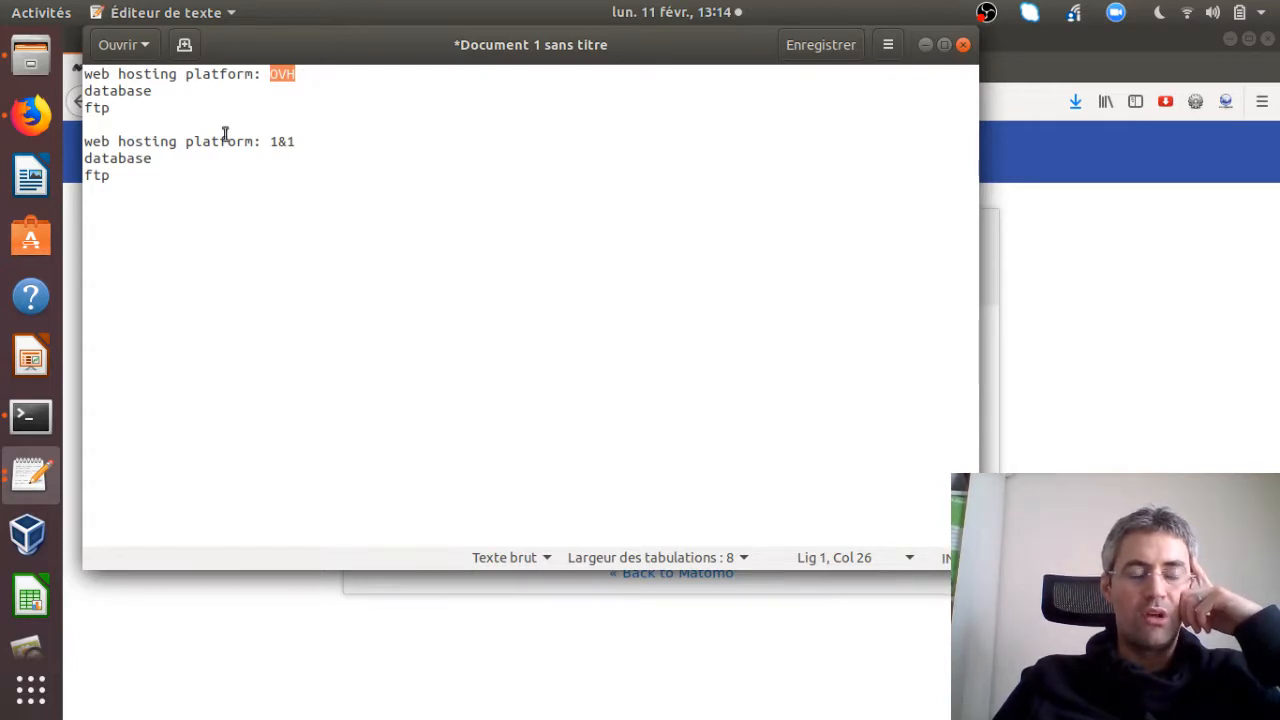
mouse_move(248, 150)
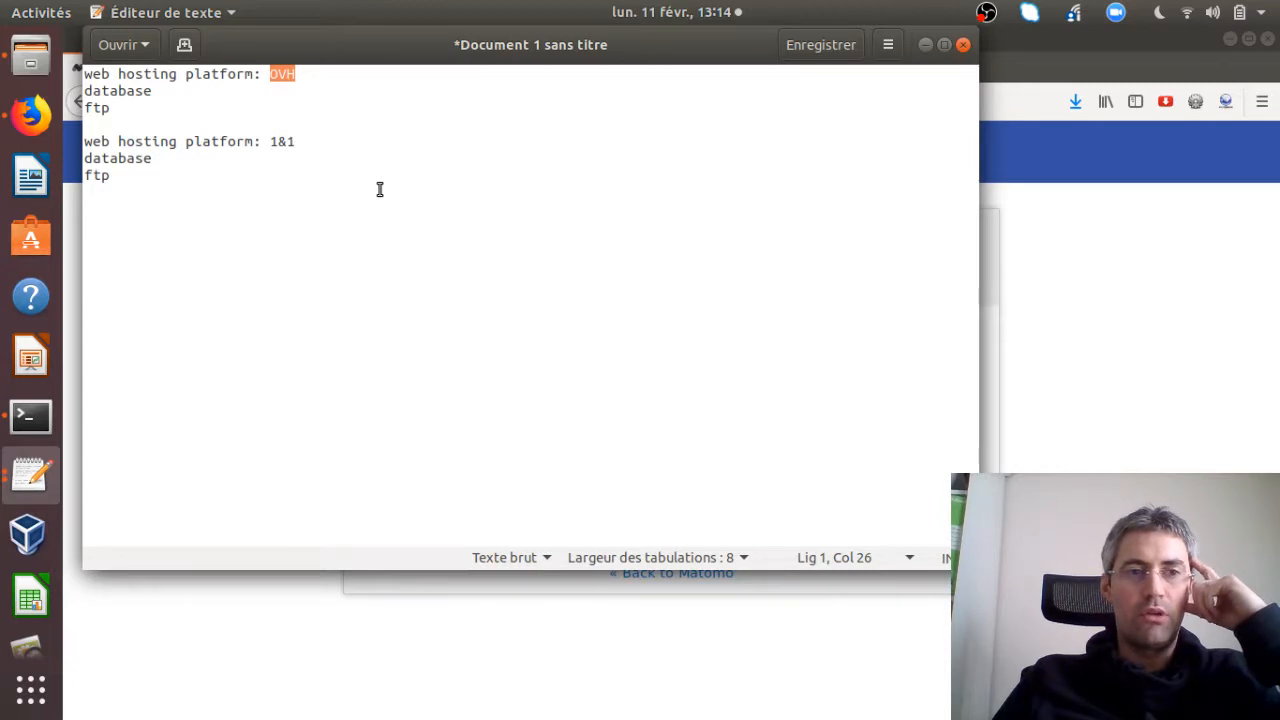
click(152, 90)
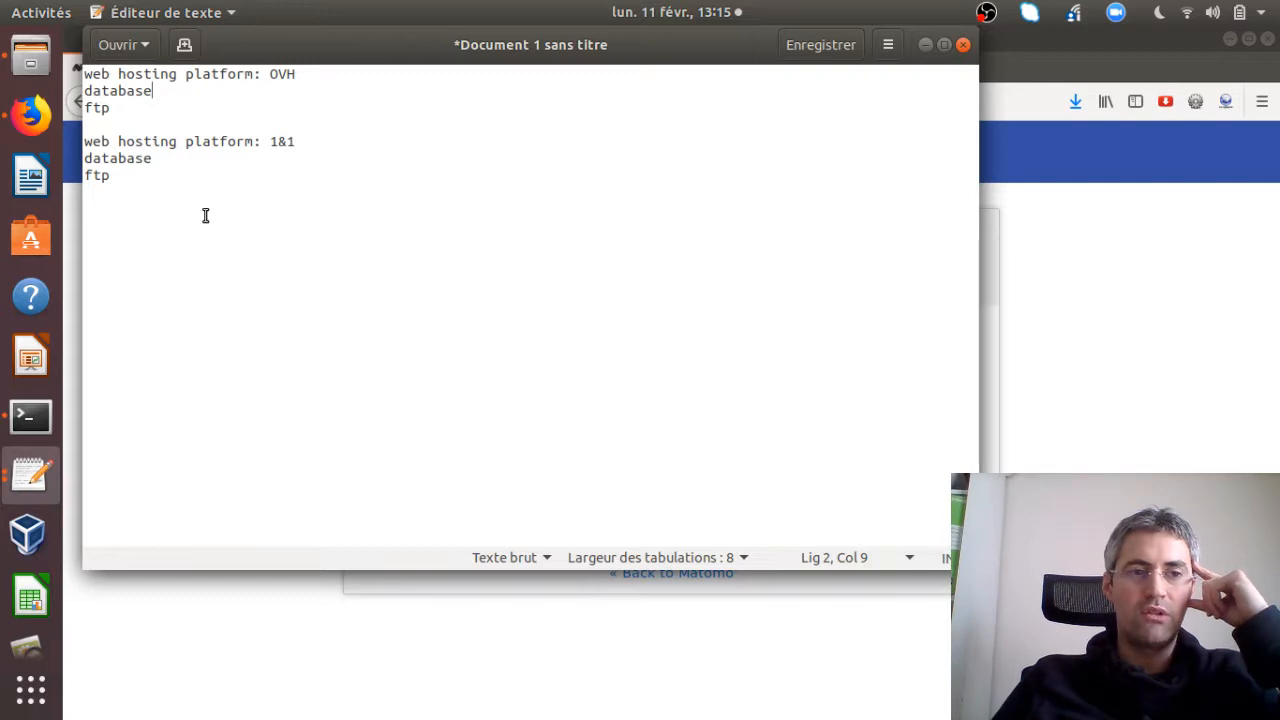
mouse_move(172, 168)
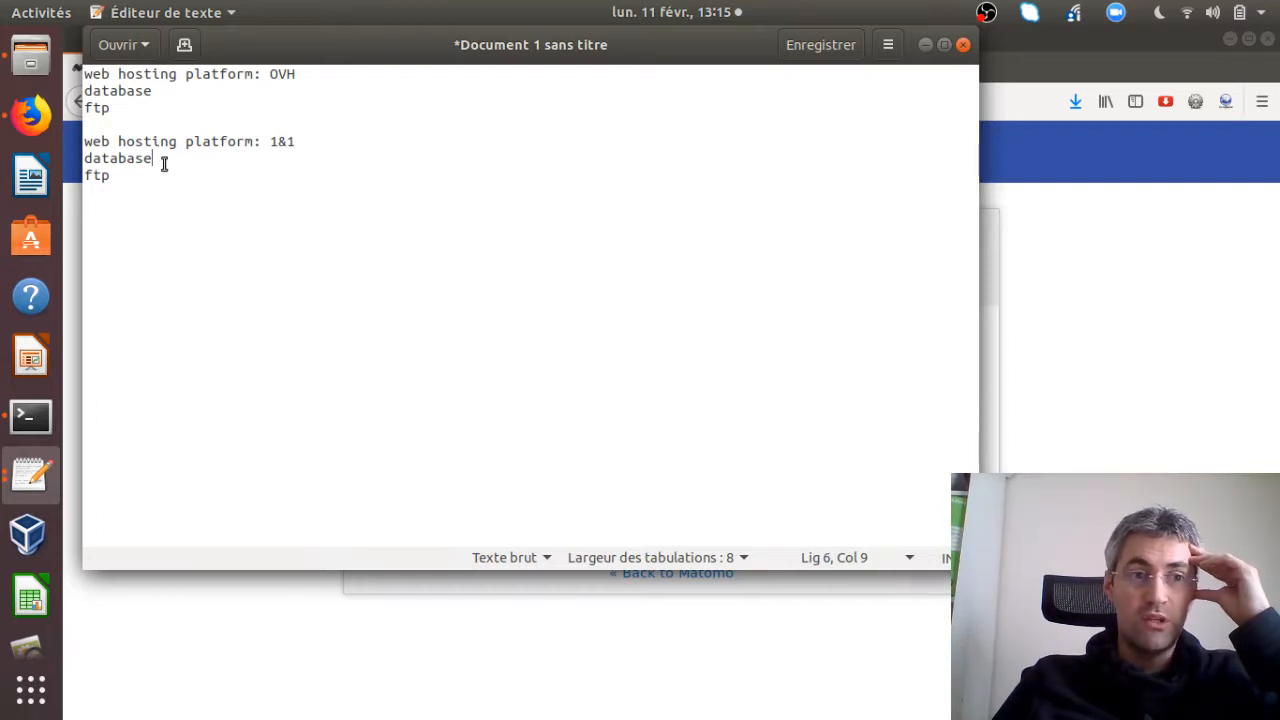
mouse_move(156, 160)
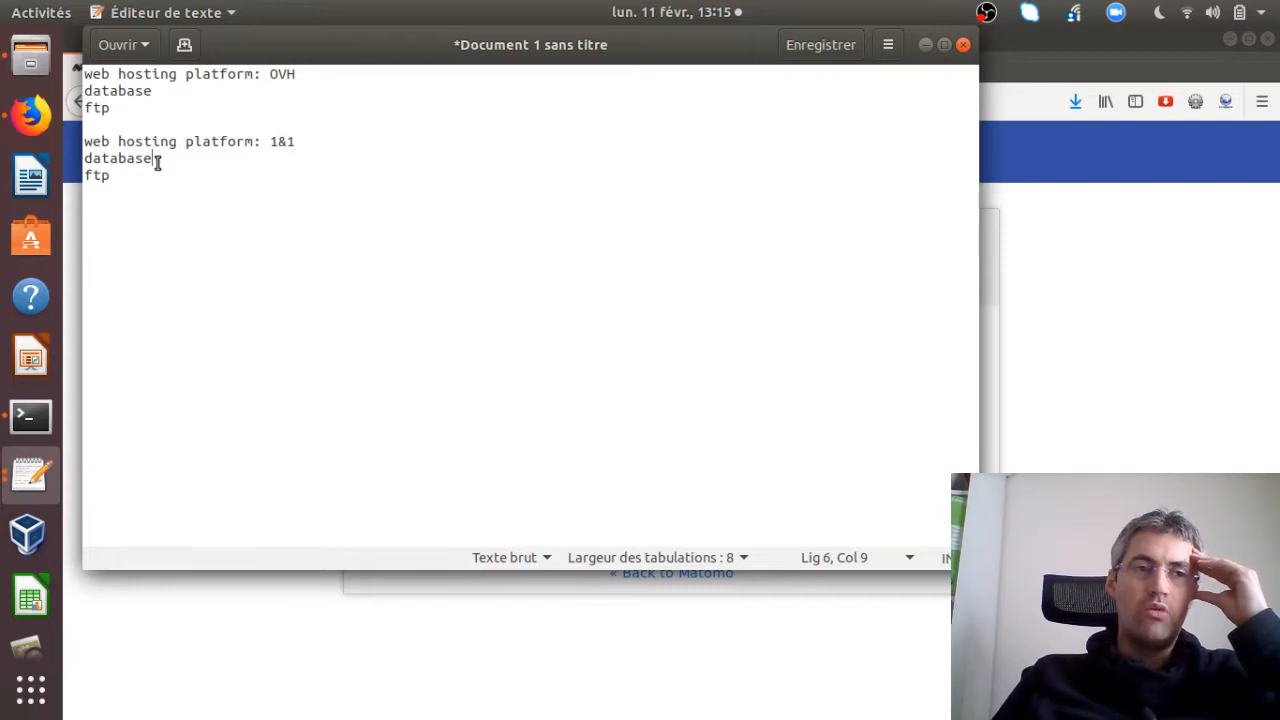
Leave the hosting notes and display config.ini.php with its host, username, password and dbname lines
click(112, 176)
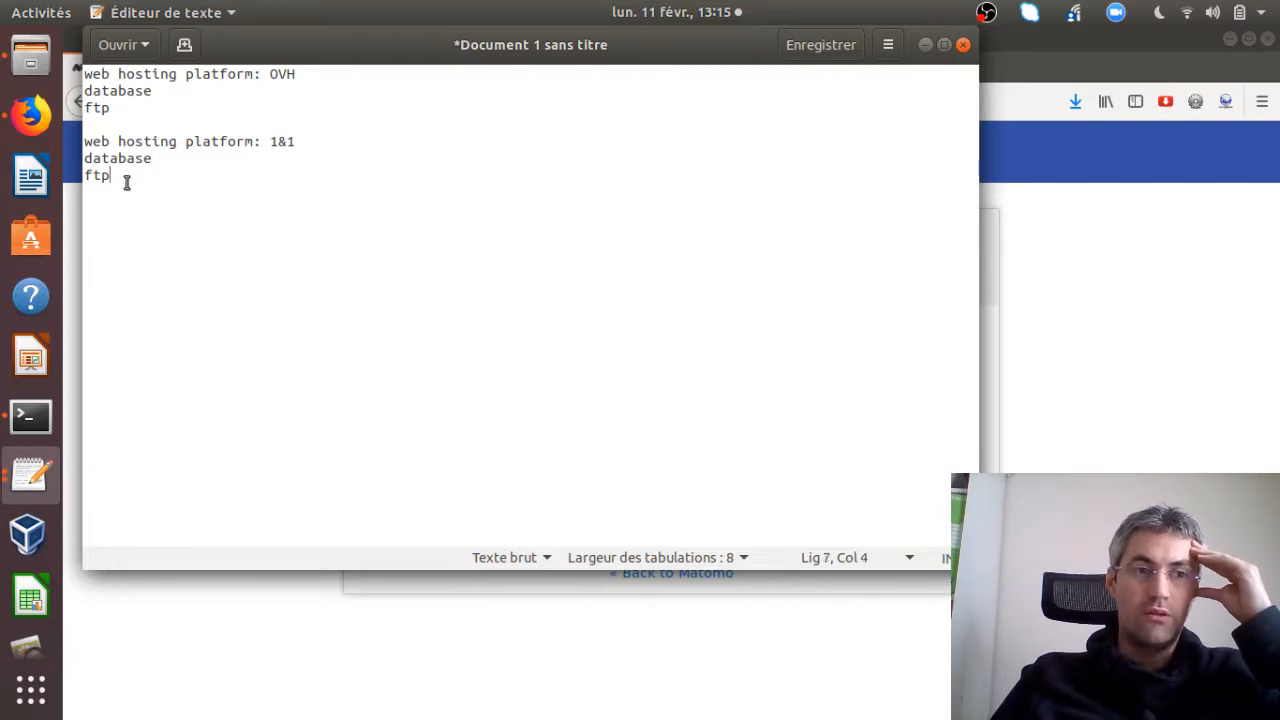
double_click(96, 176)
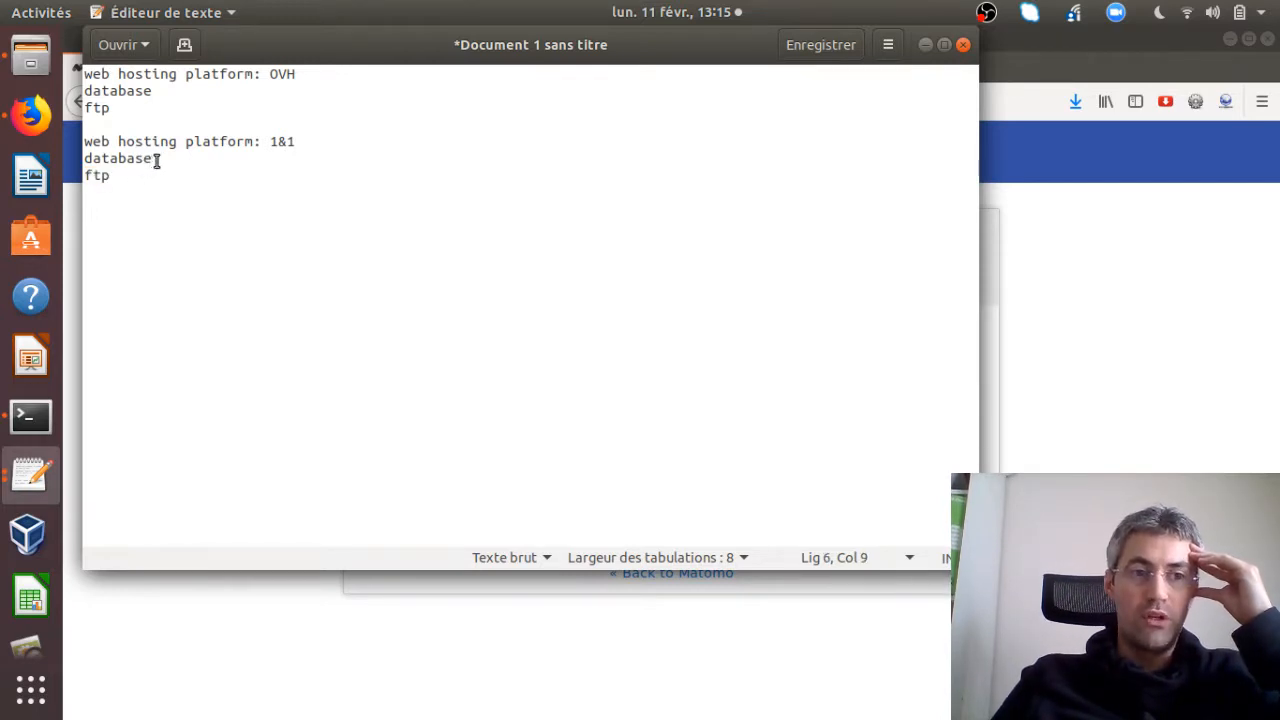
double_click(116, 158)
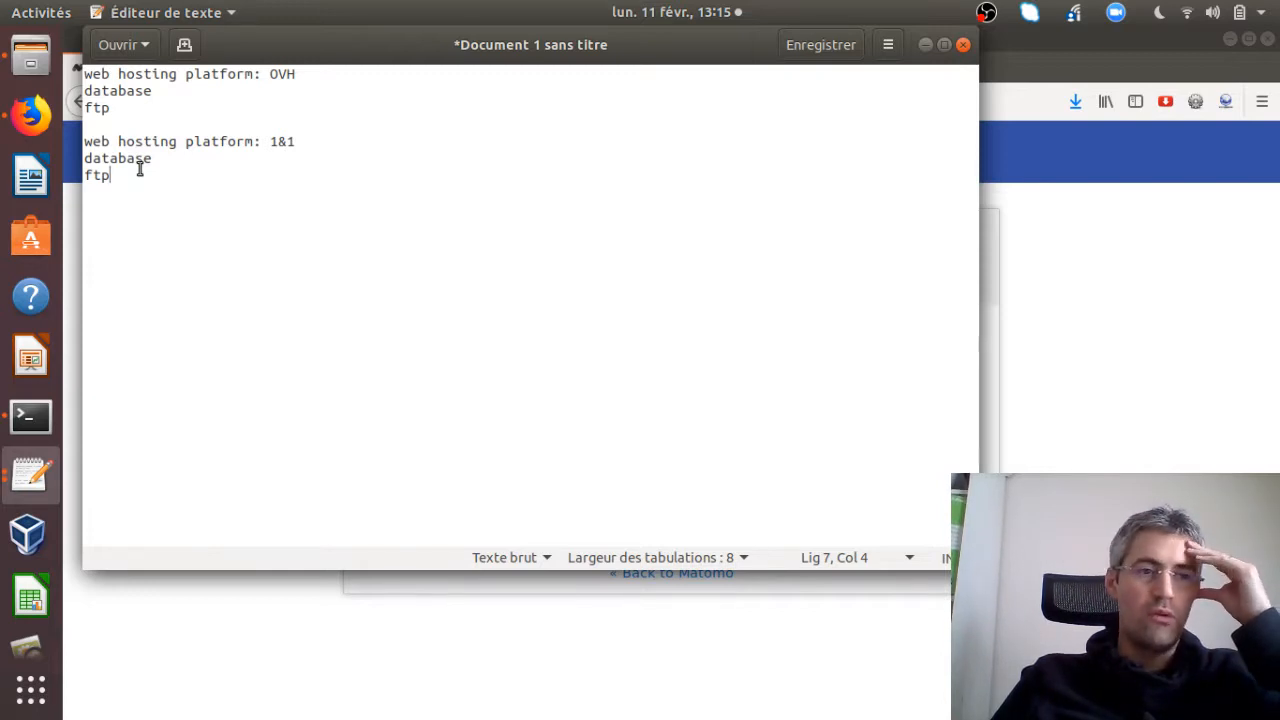
mouse_move(32, 476)
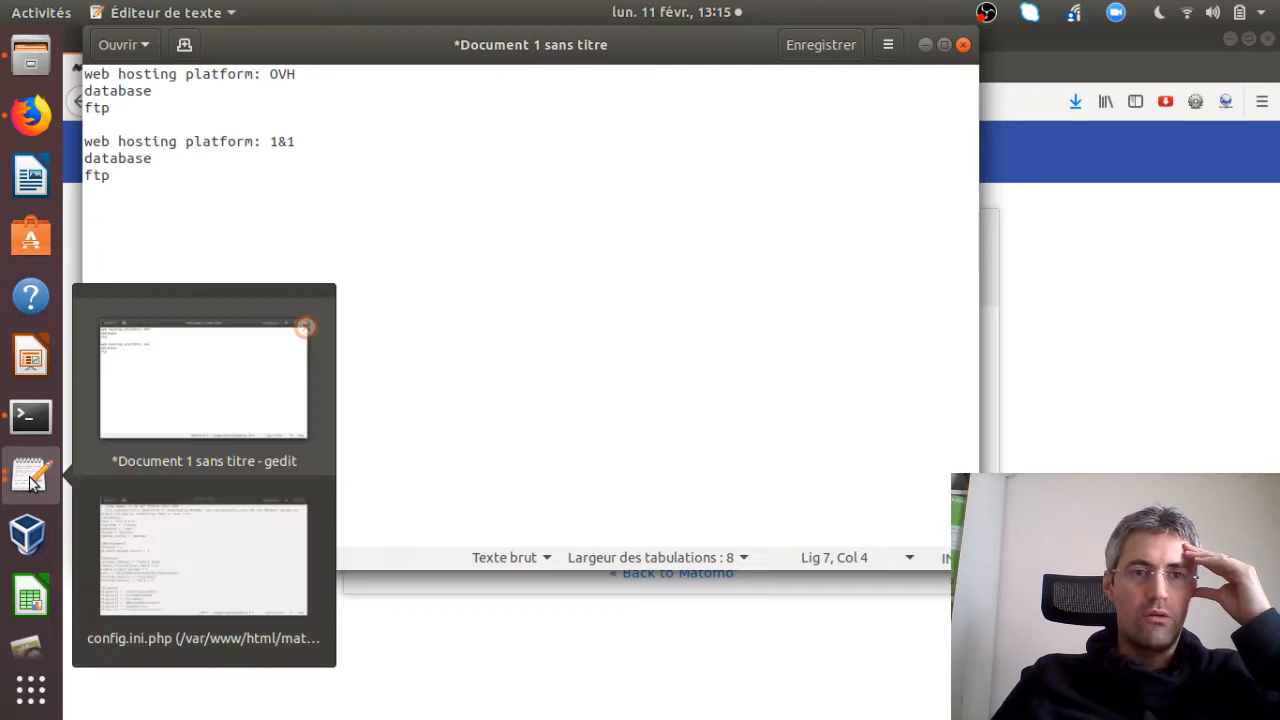
click(204, 576)
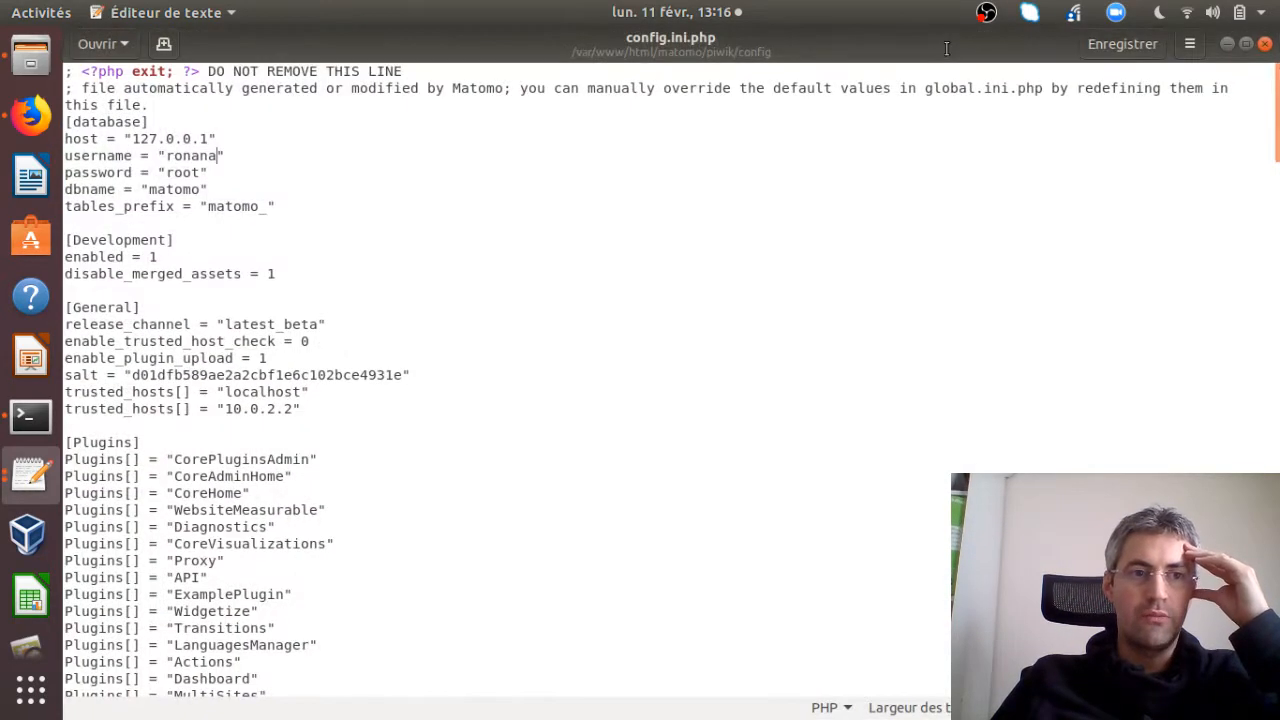
mouse_move(660, 54)
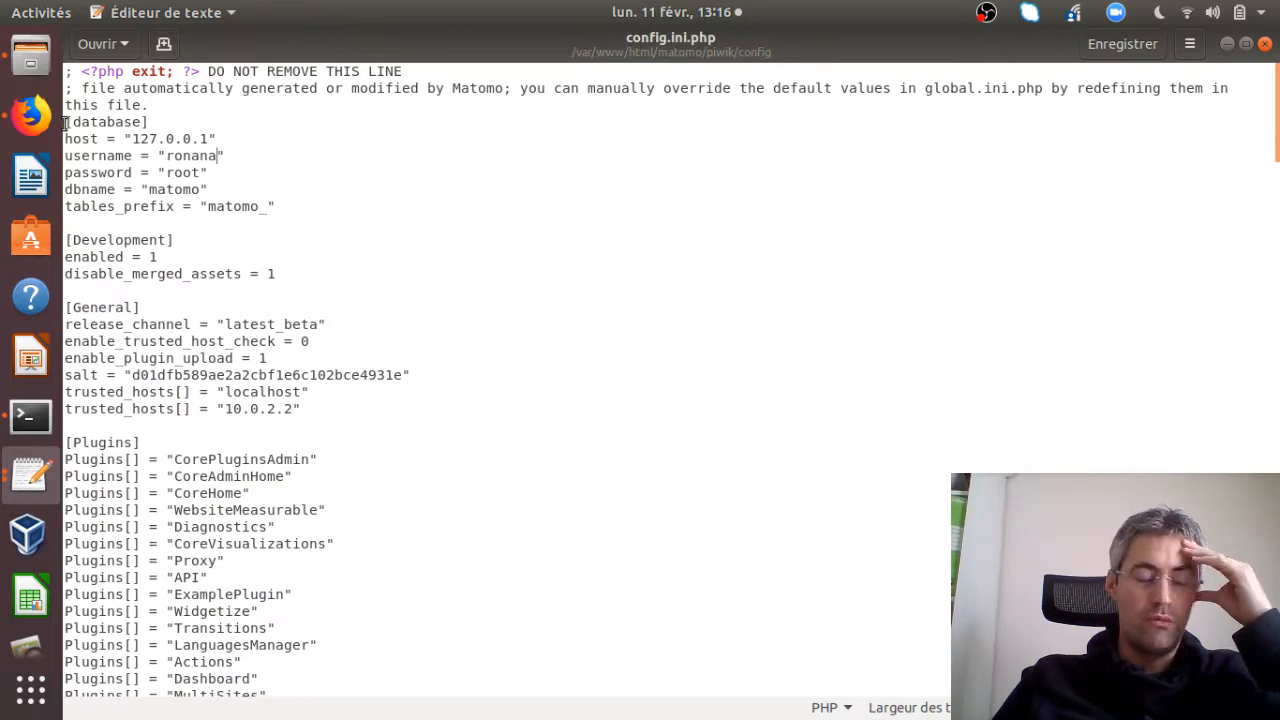
Review the [database] host, username 'ronana' and password lines against Matomo's 1045 error in Firefox
drag(64, 122, 200, 172)
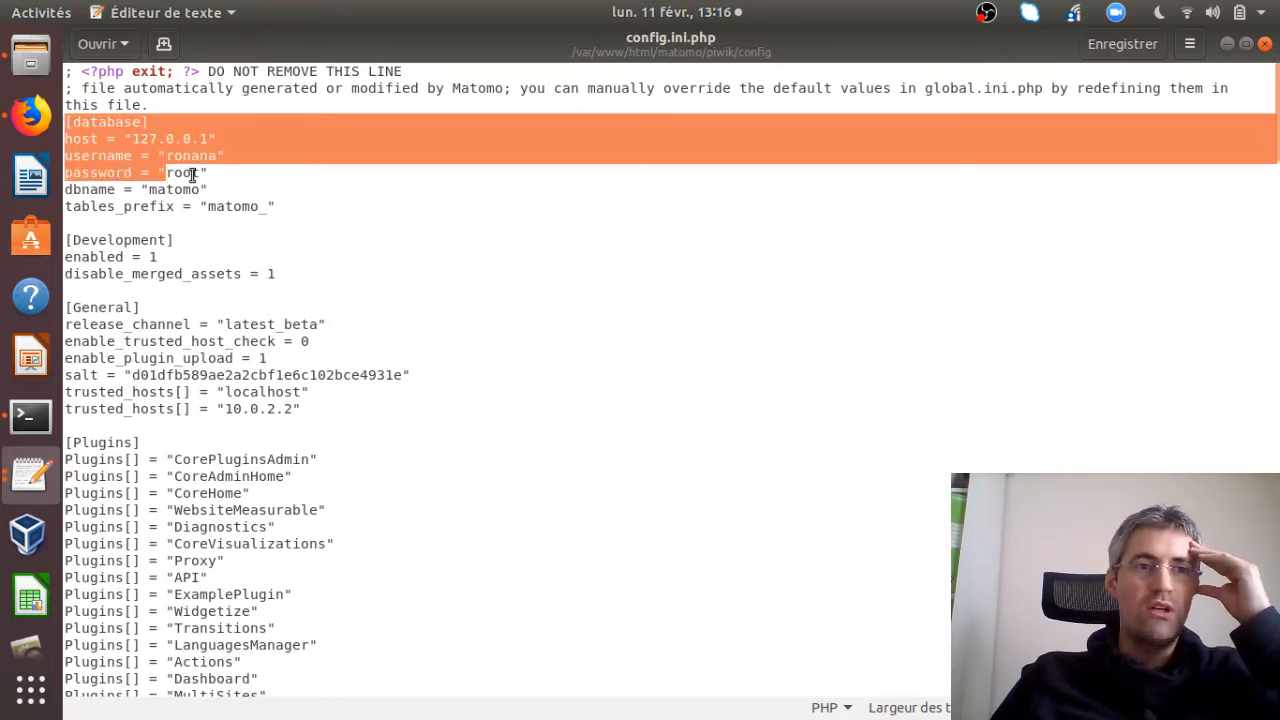
click(150, 138)
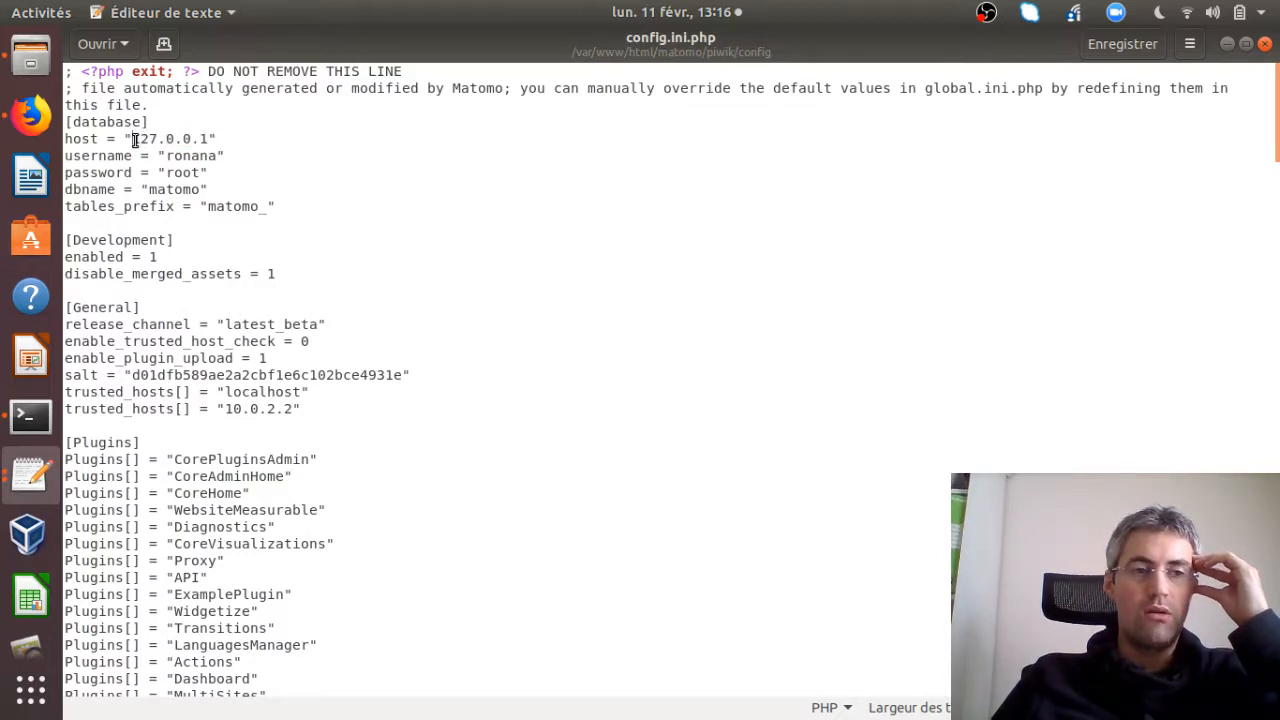
double_click(170, 138)
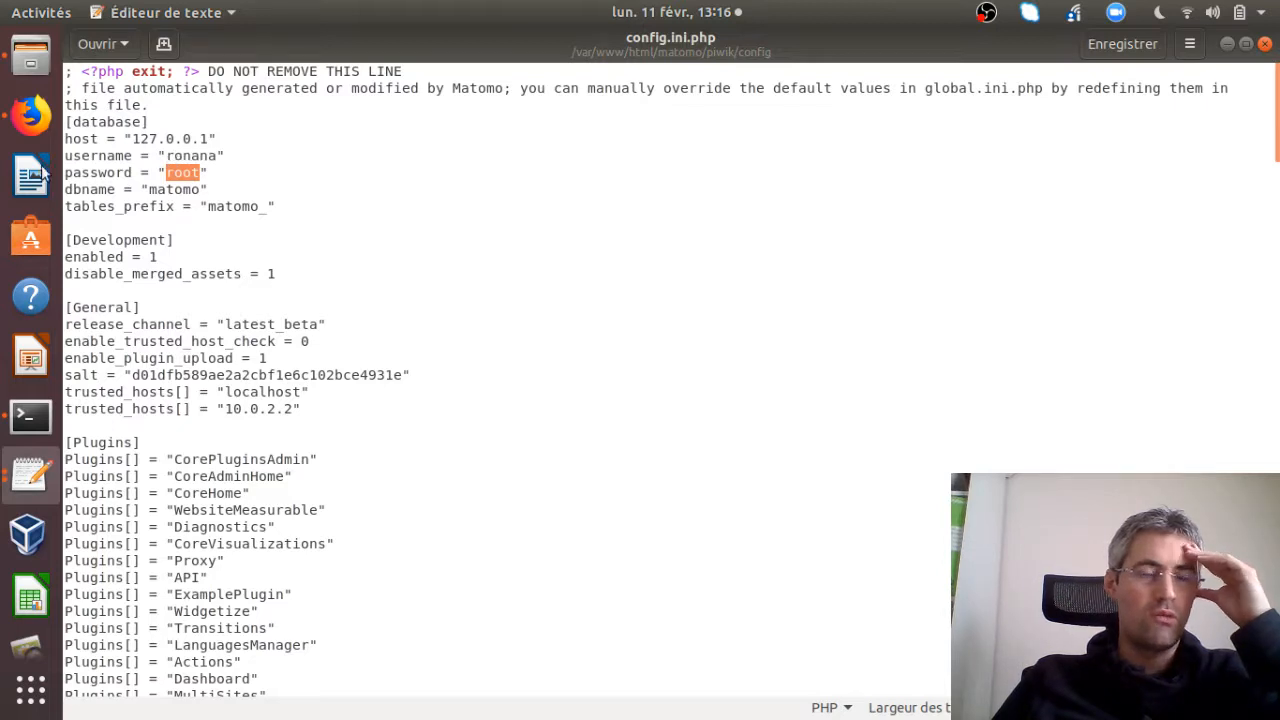
click(20, 130)
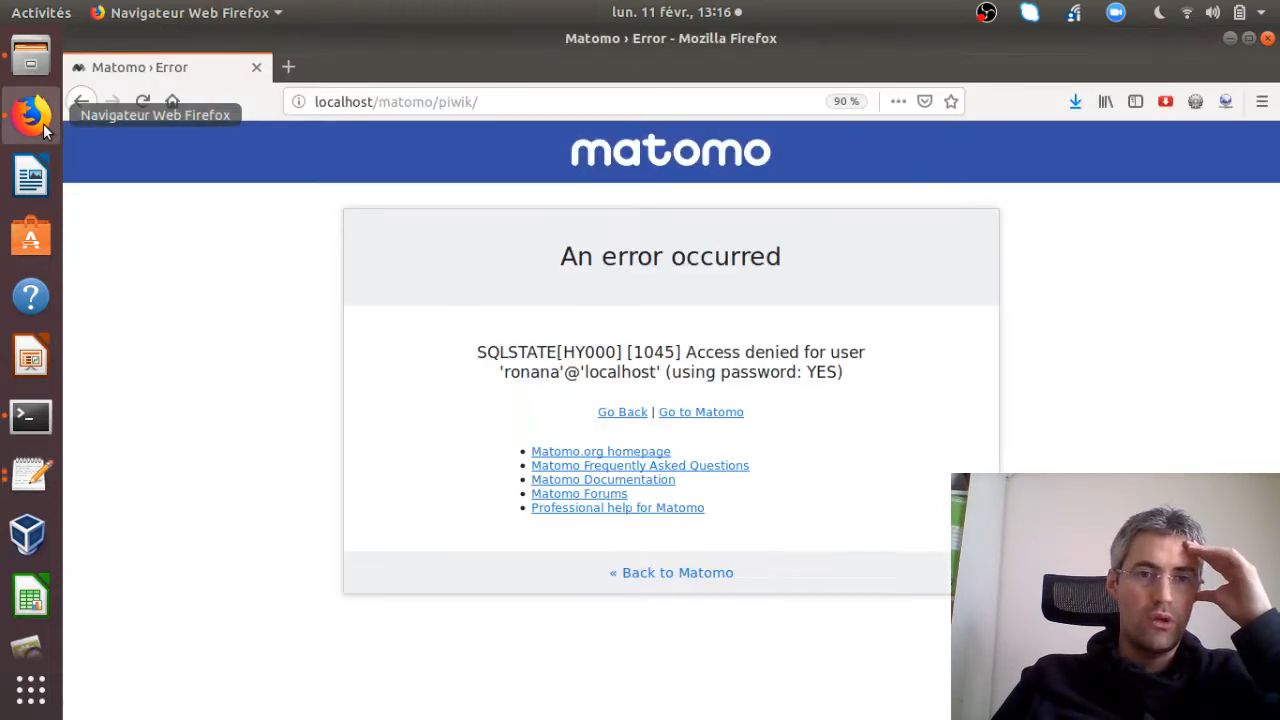
mouse_move(656, 368)
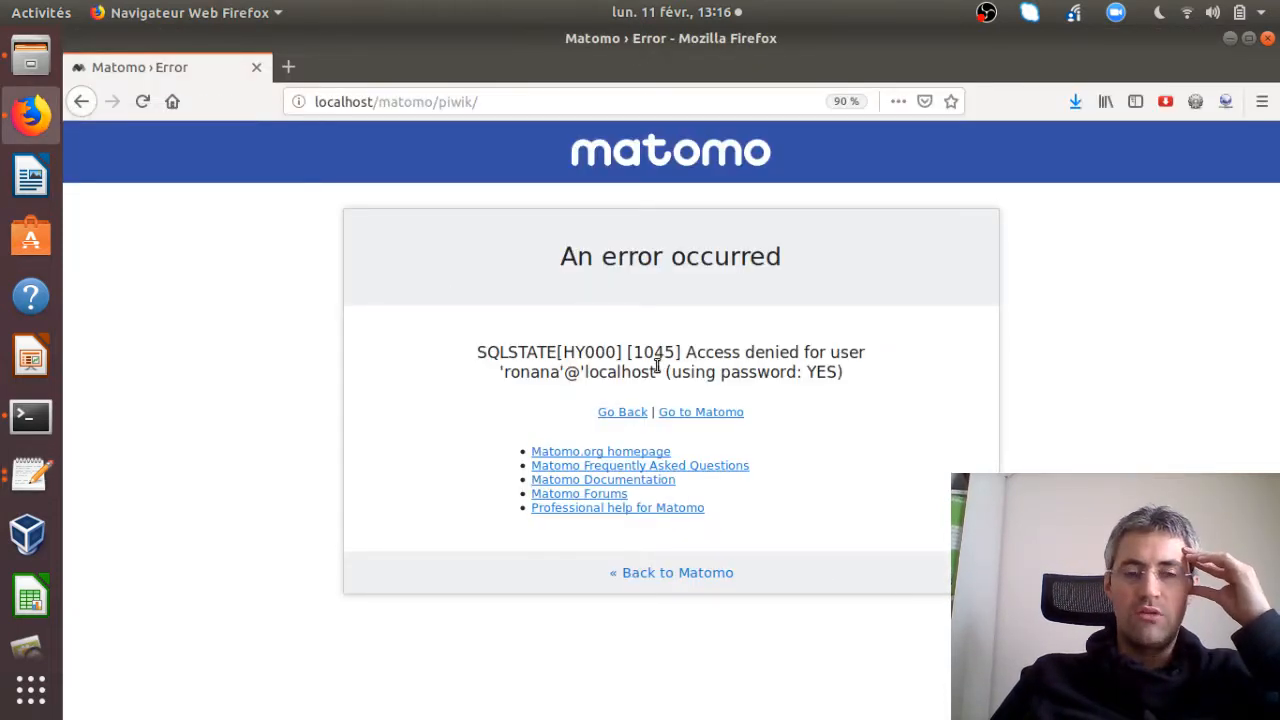
mouse_move(160, 536)
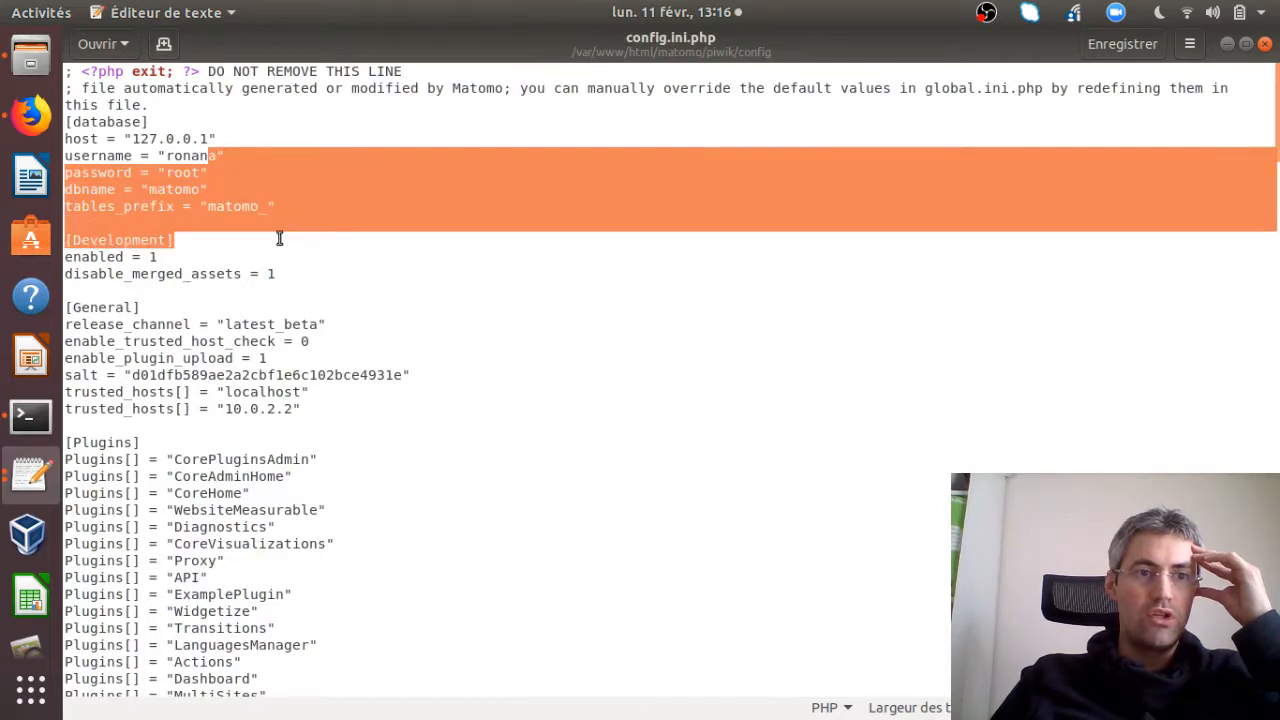
click(222, 156)
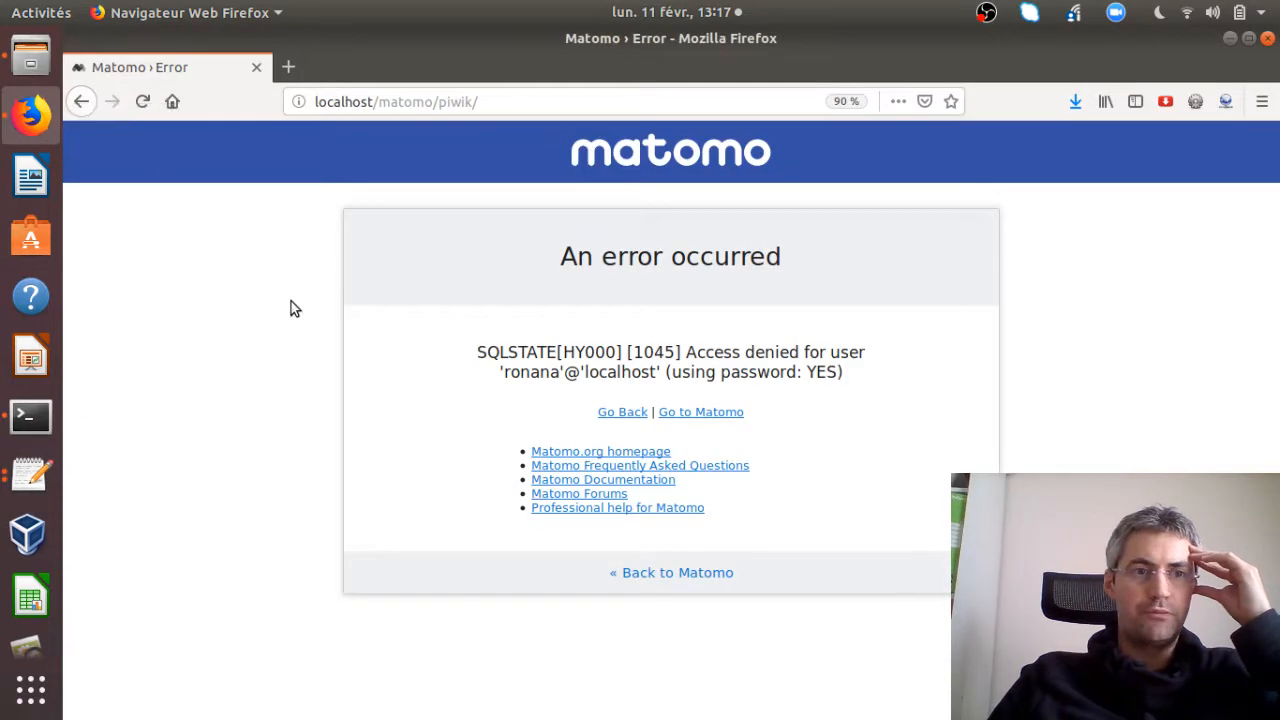
Reload Matomo so the login page loads with username 'ronan', then return to the config file
click(144, 100)
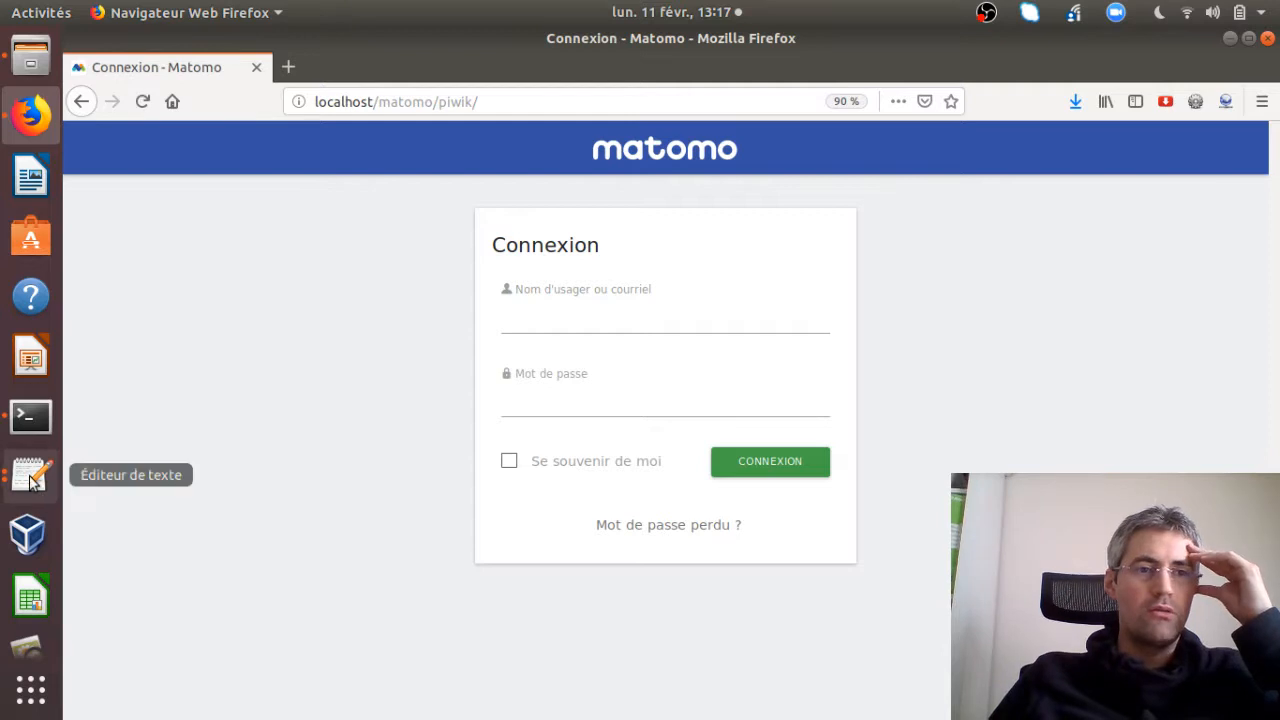
click(30, 474)
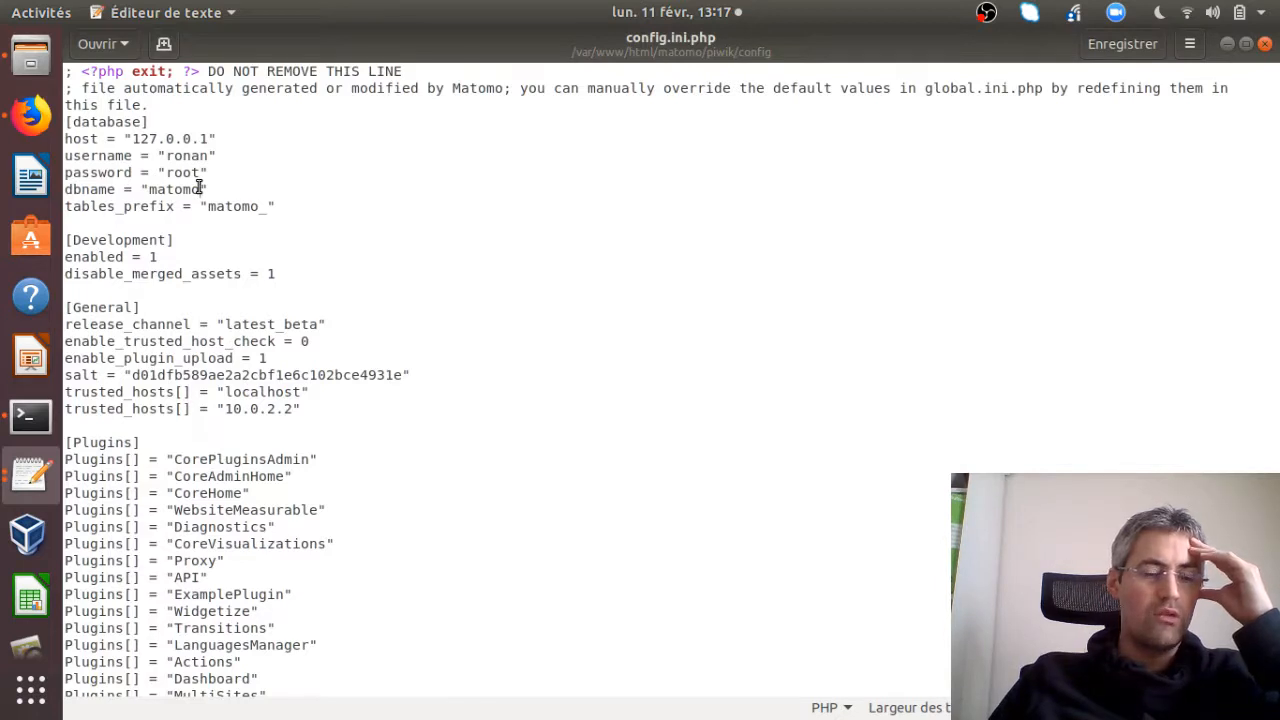
Change dbname to 'matomohhj' and see Matomo deny 'ronan' access with error 1044
text(hhj)
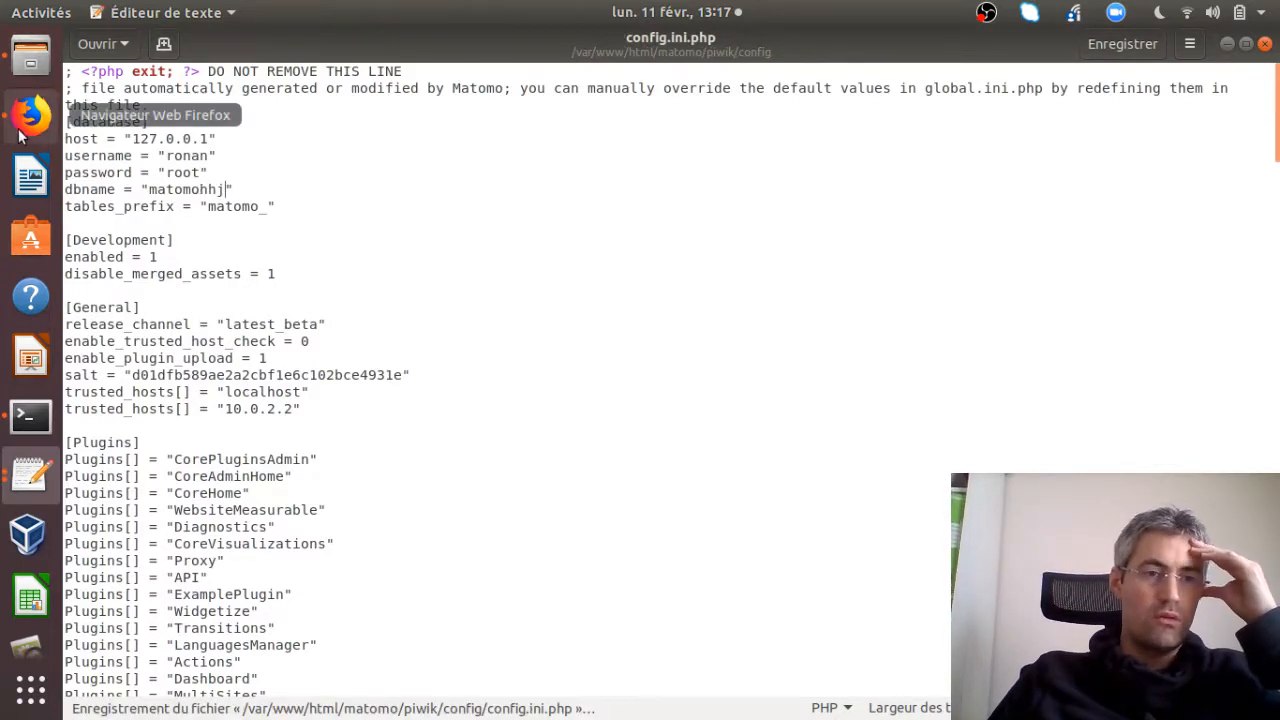
click(28, 124)
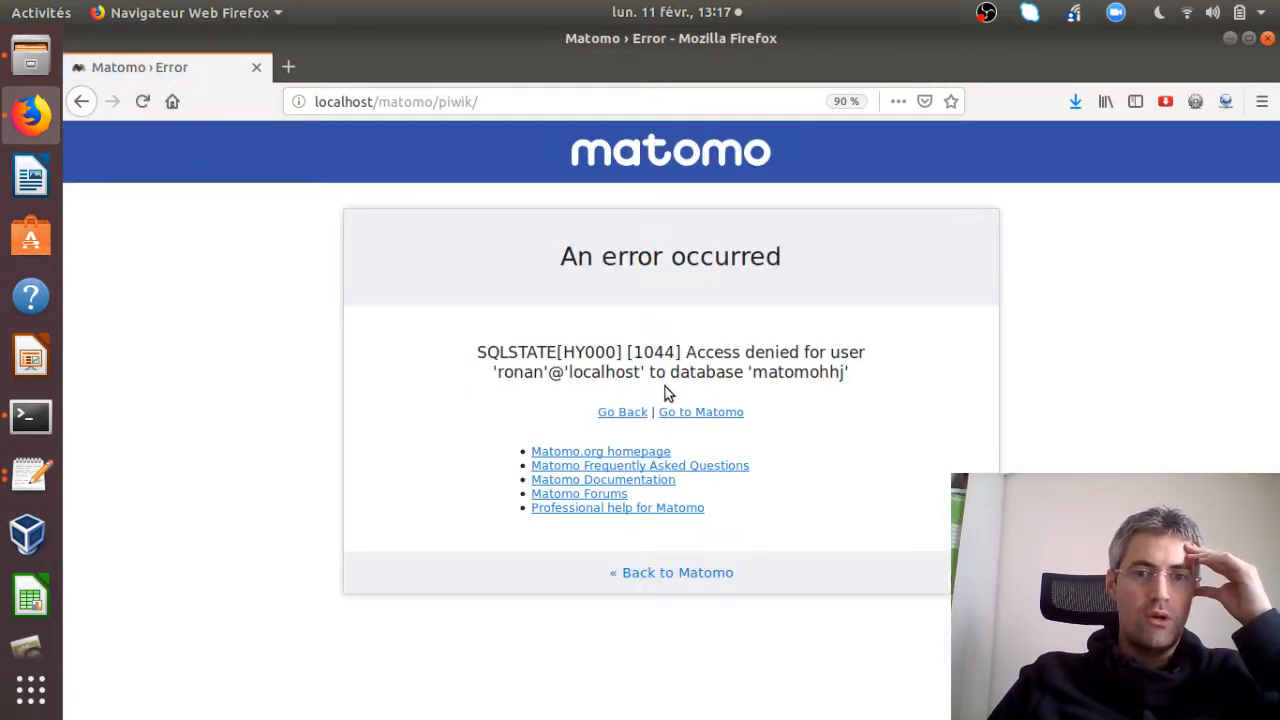
mouse_move(630, 356)
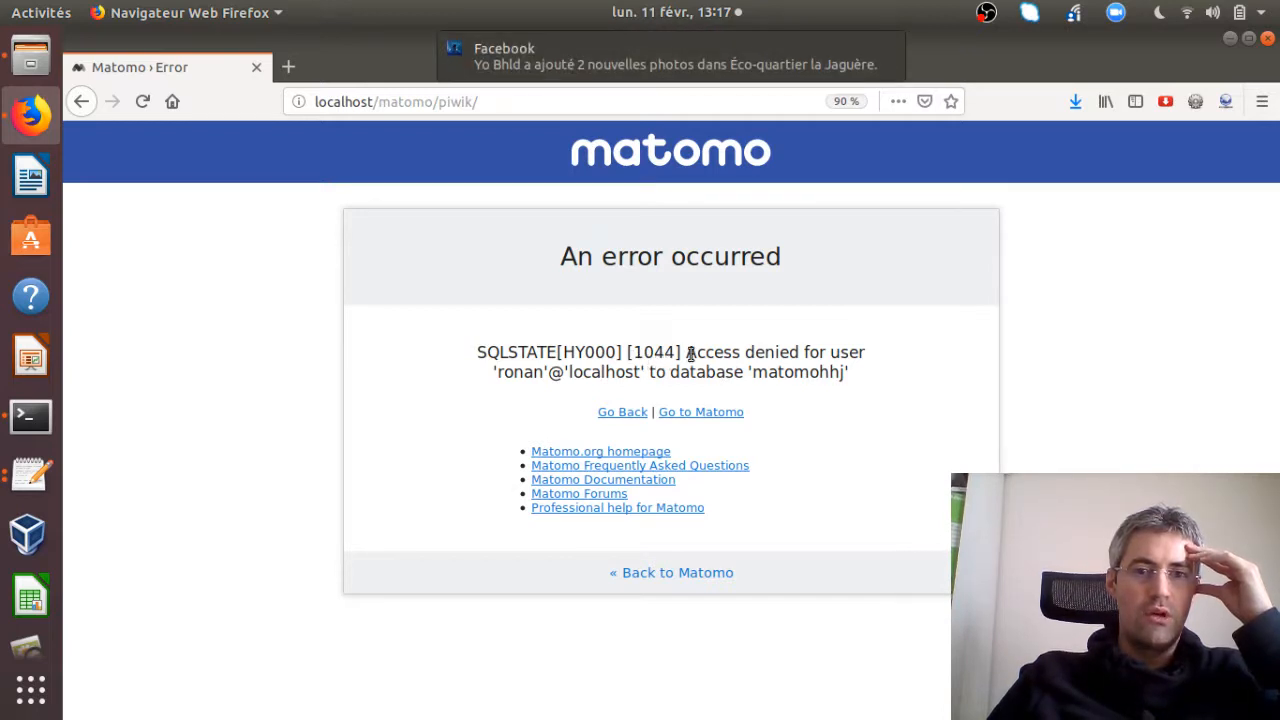
drag(684, 352, 848, 372)
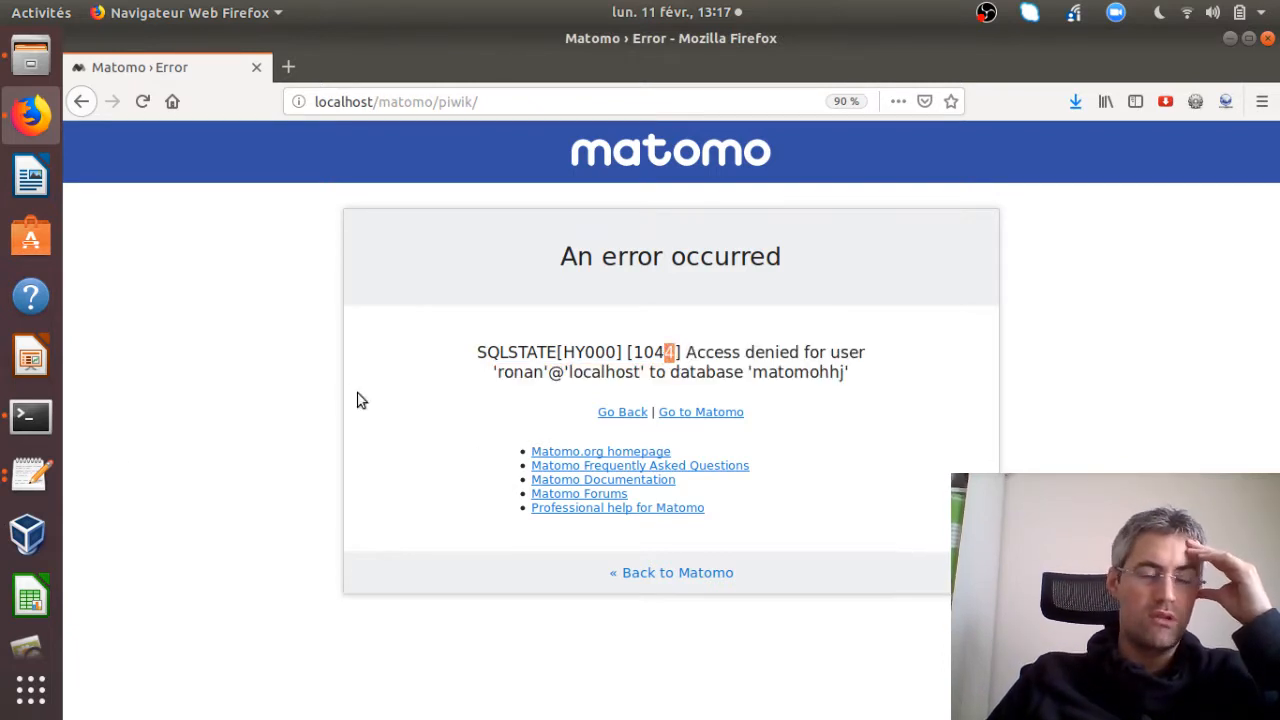
mouse_move(52, 476)
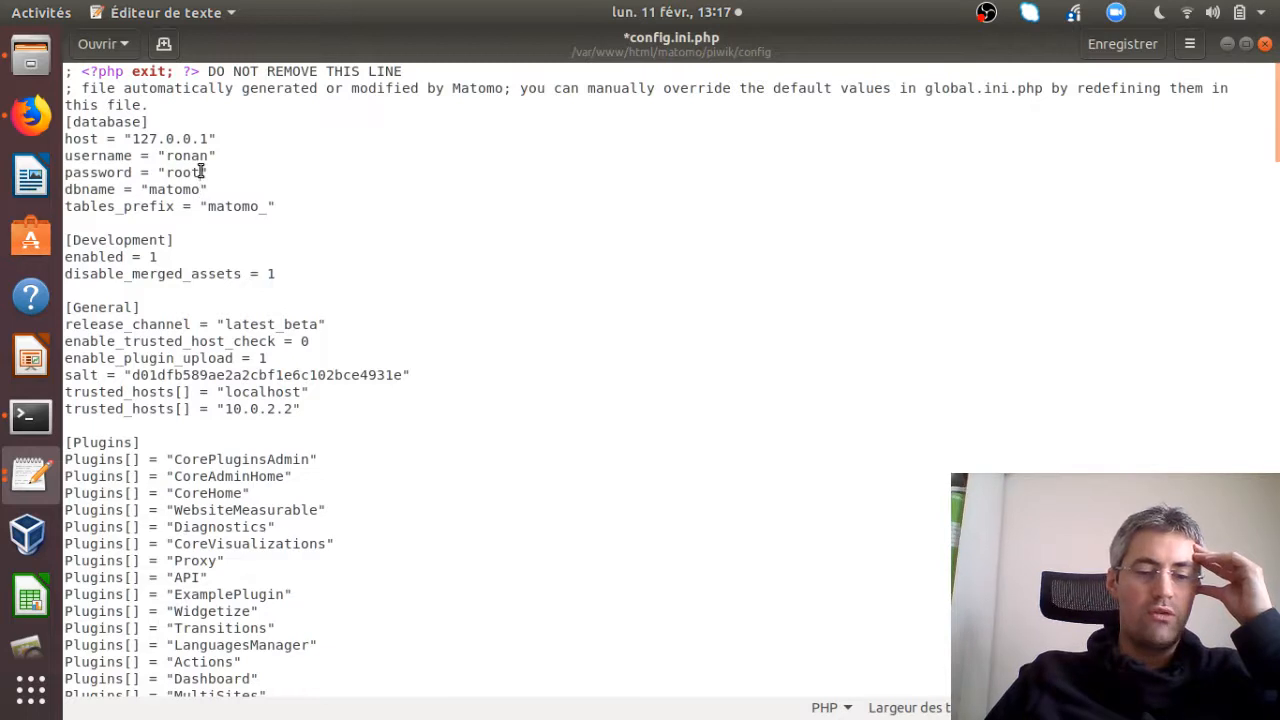
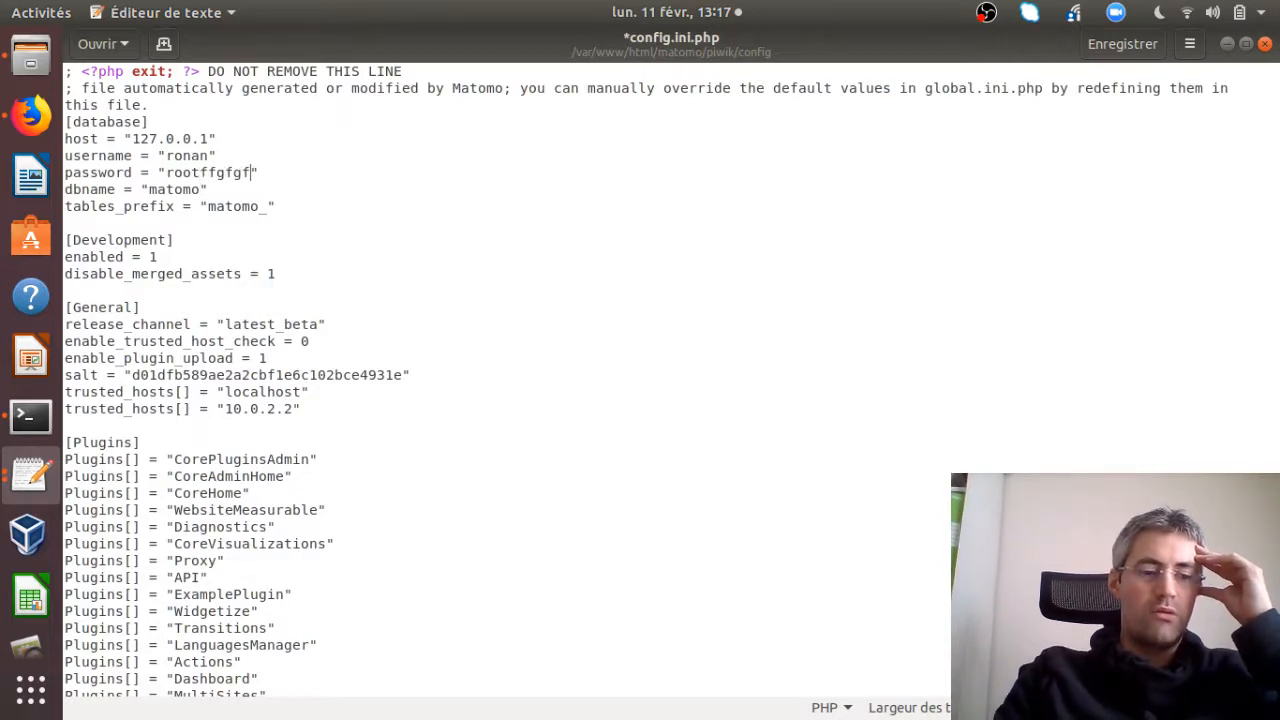
click(1122, 44)
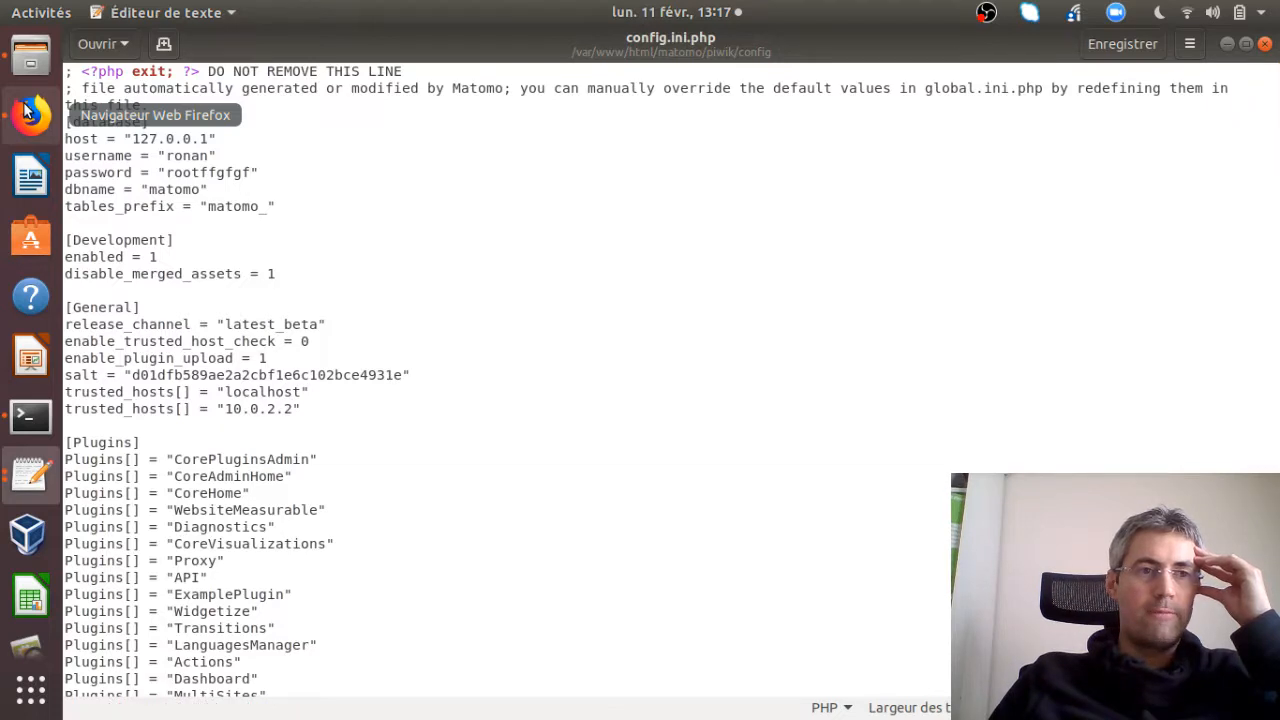
click(24, 116)
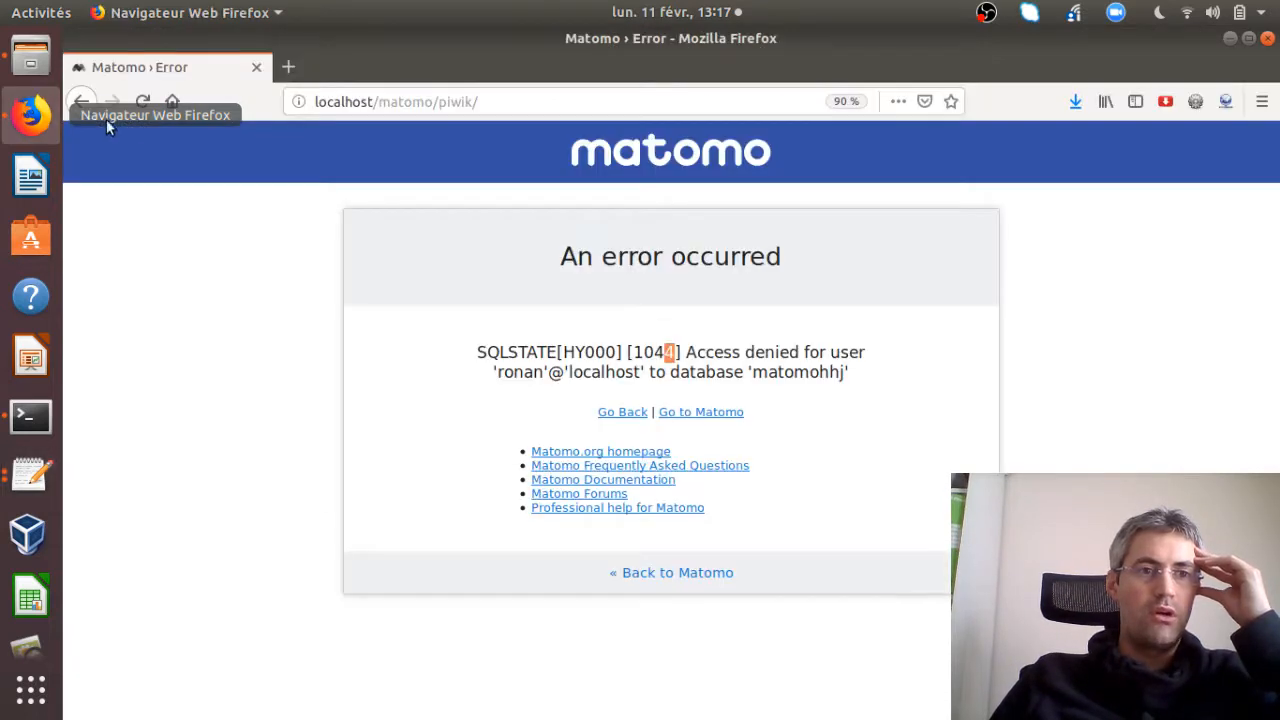
click(144, 100)
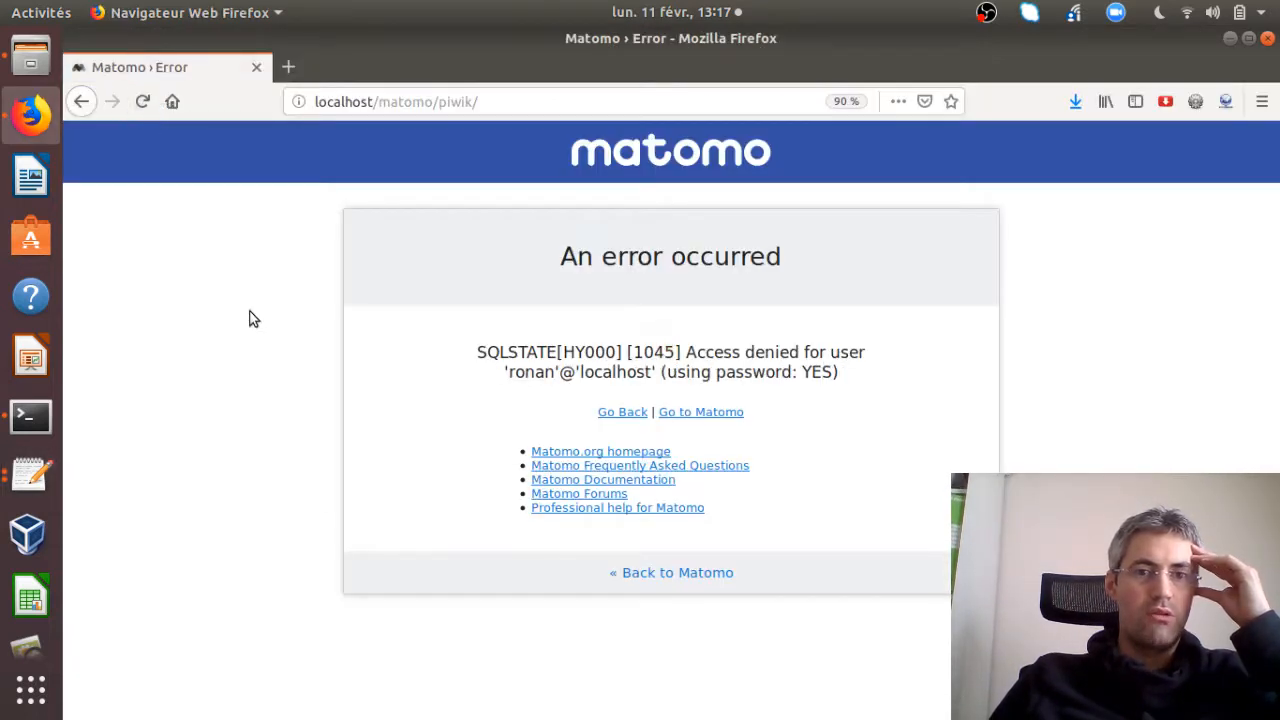
drag(624, 352, 736, 372)
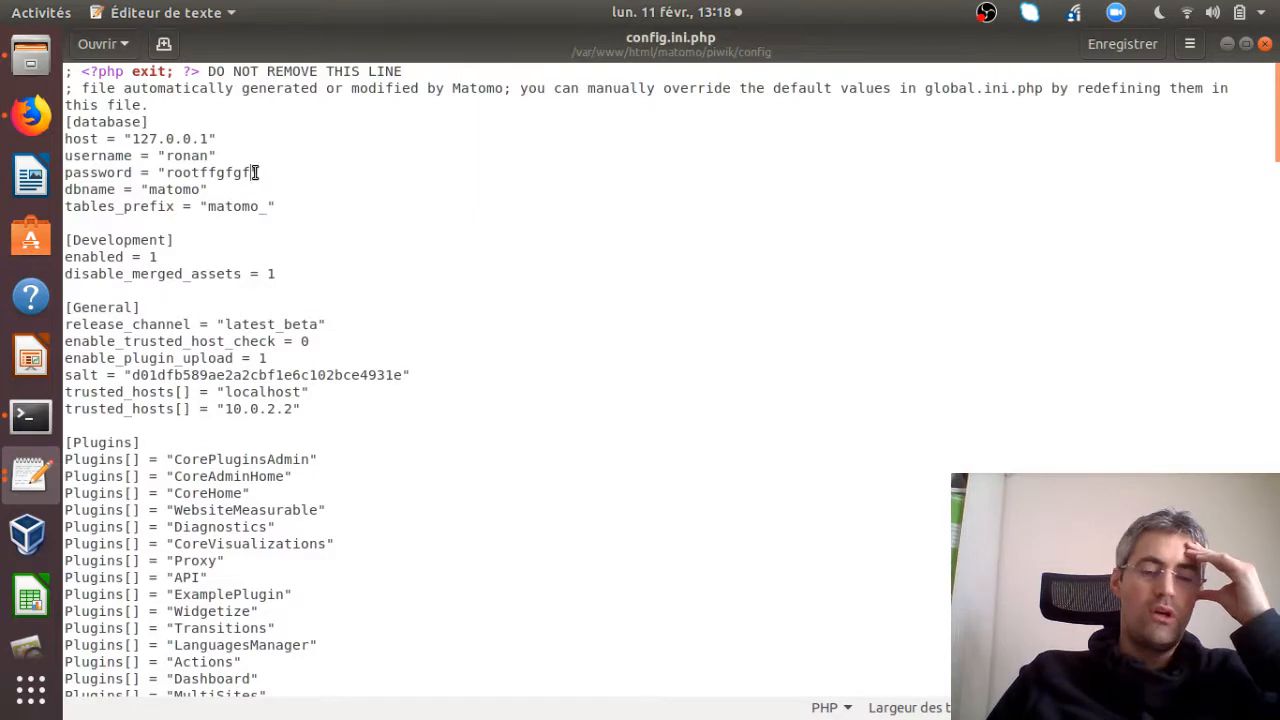
key(BackSpace)
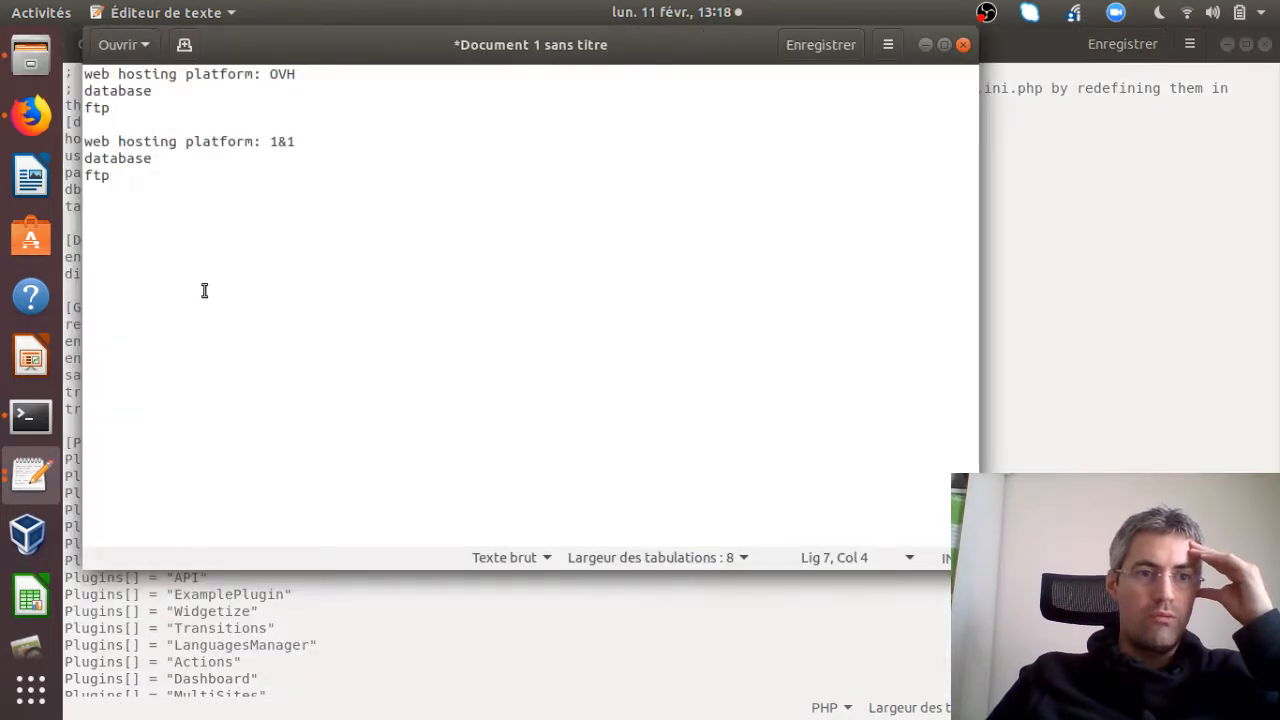
double_click(96, 176)
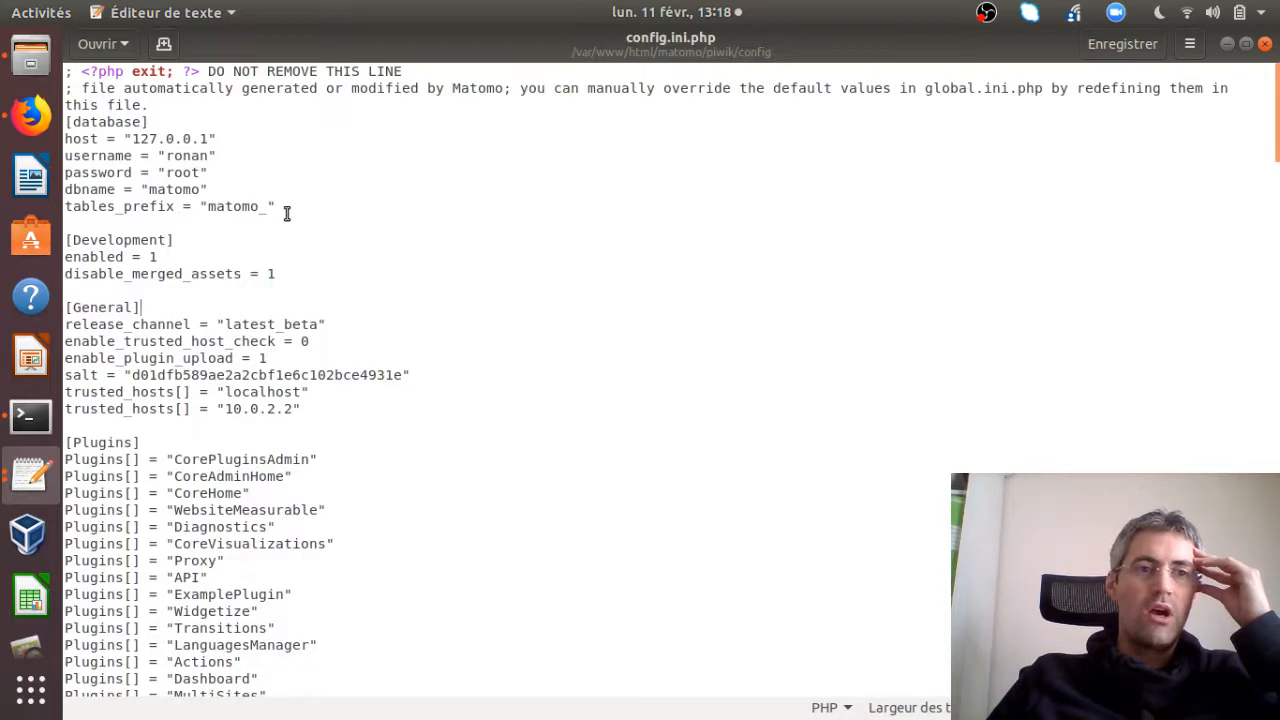
drag(64, 138, 276, 206)
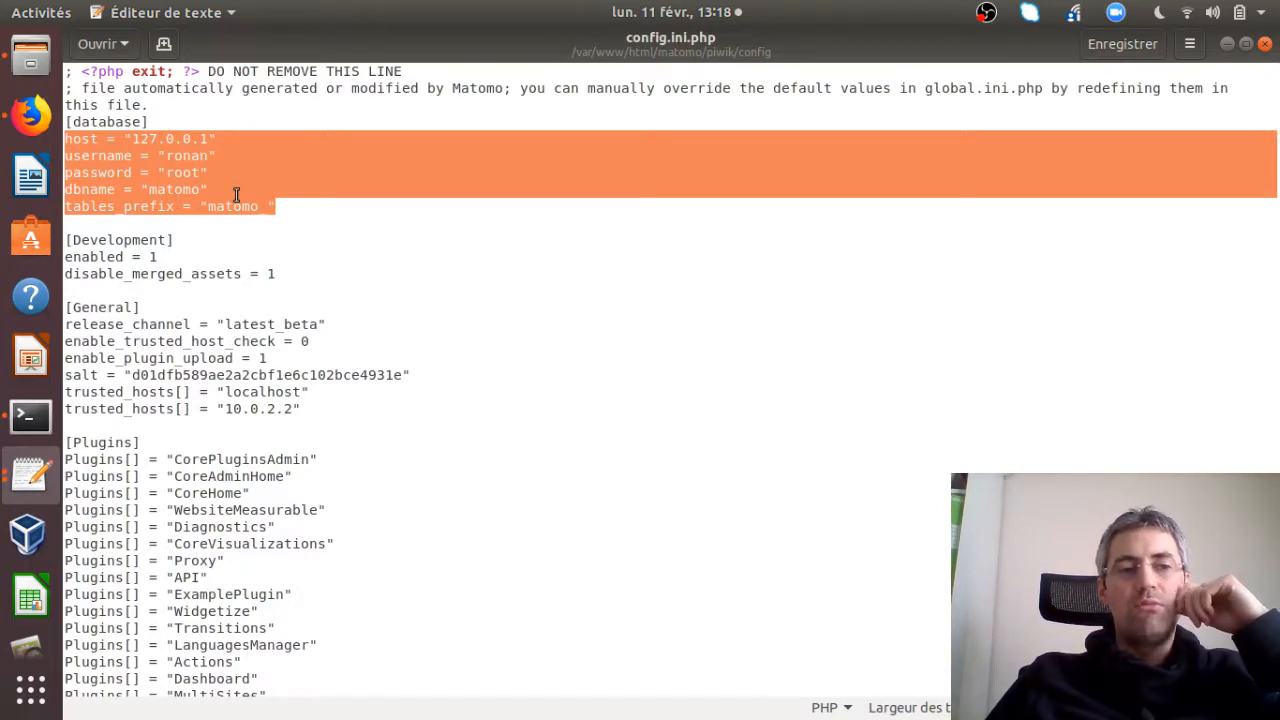
mouse_move(120, 340)
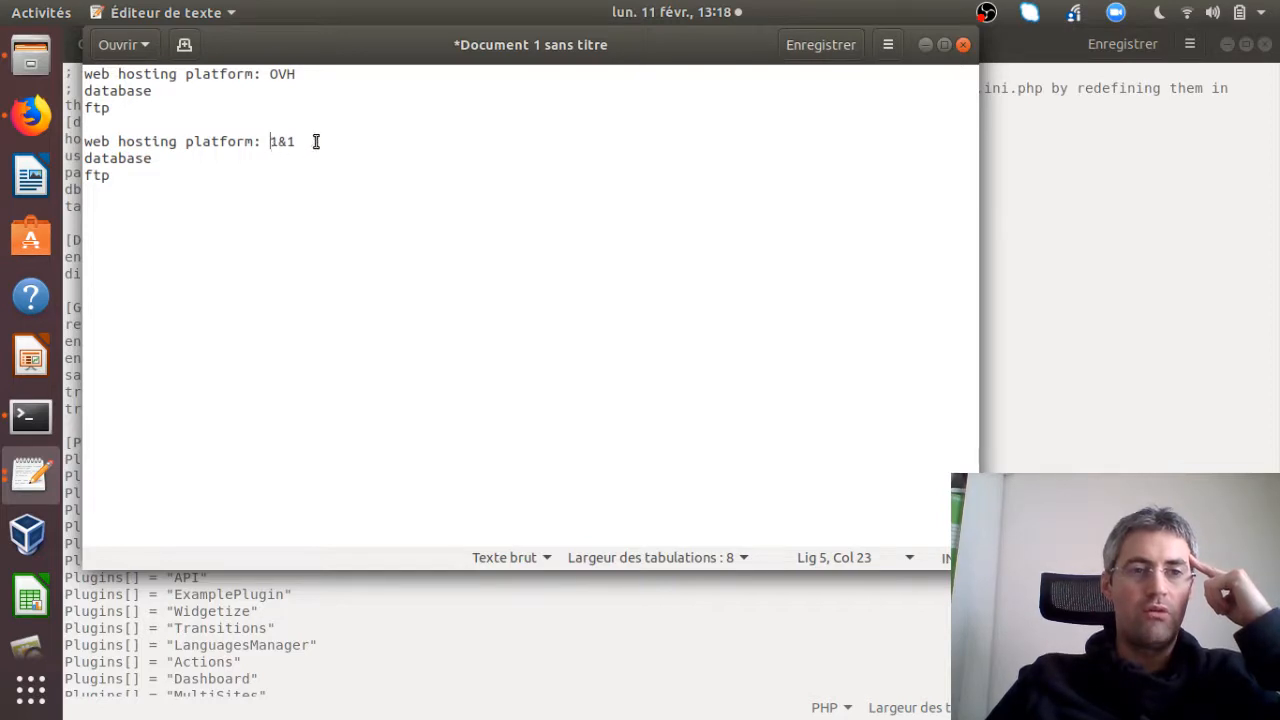
mouse_move(392, 244)
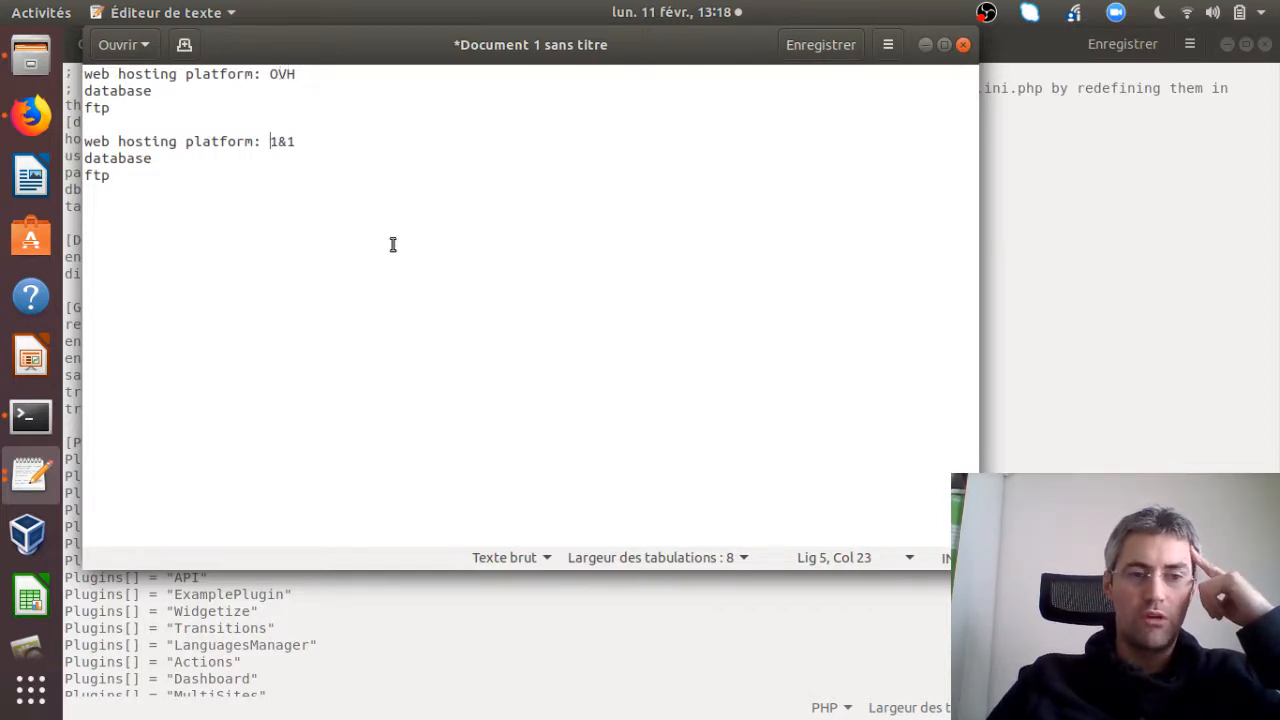
mouse_move(30, 476)
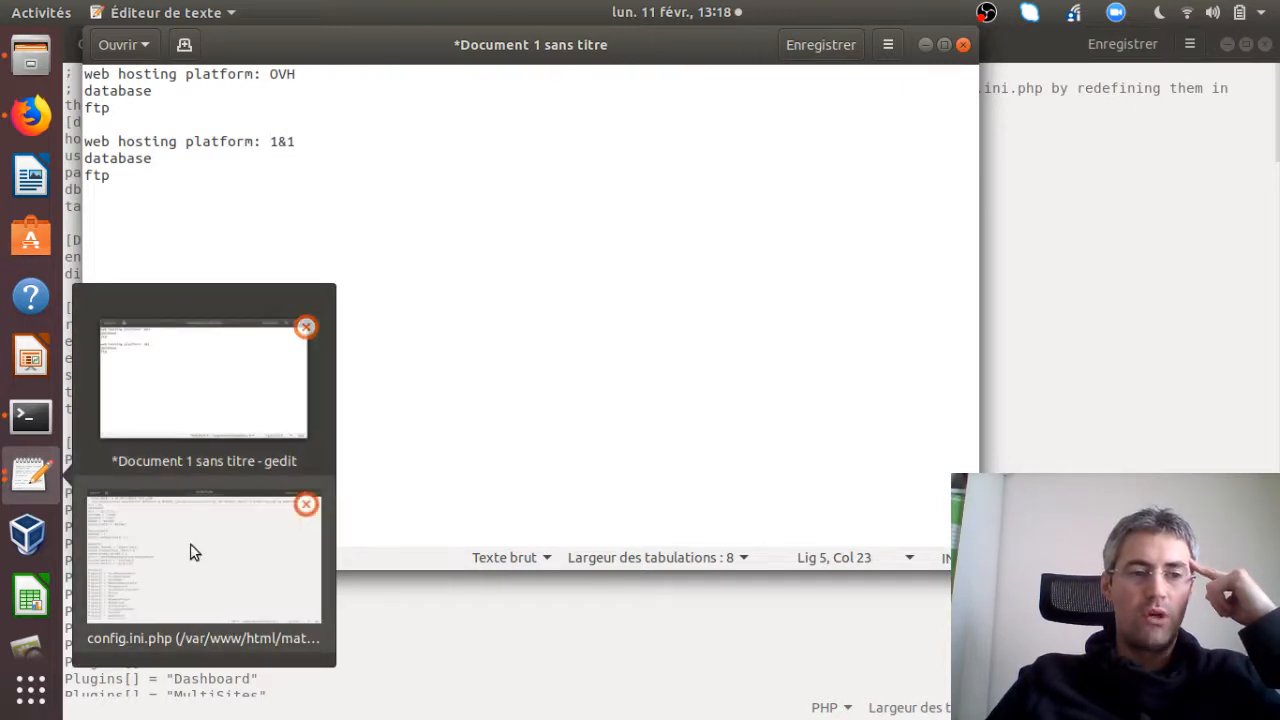
click(196, 554)
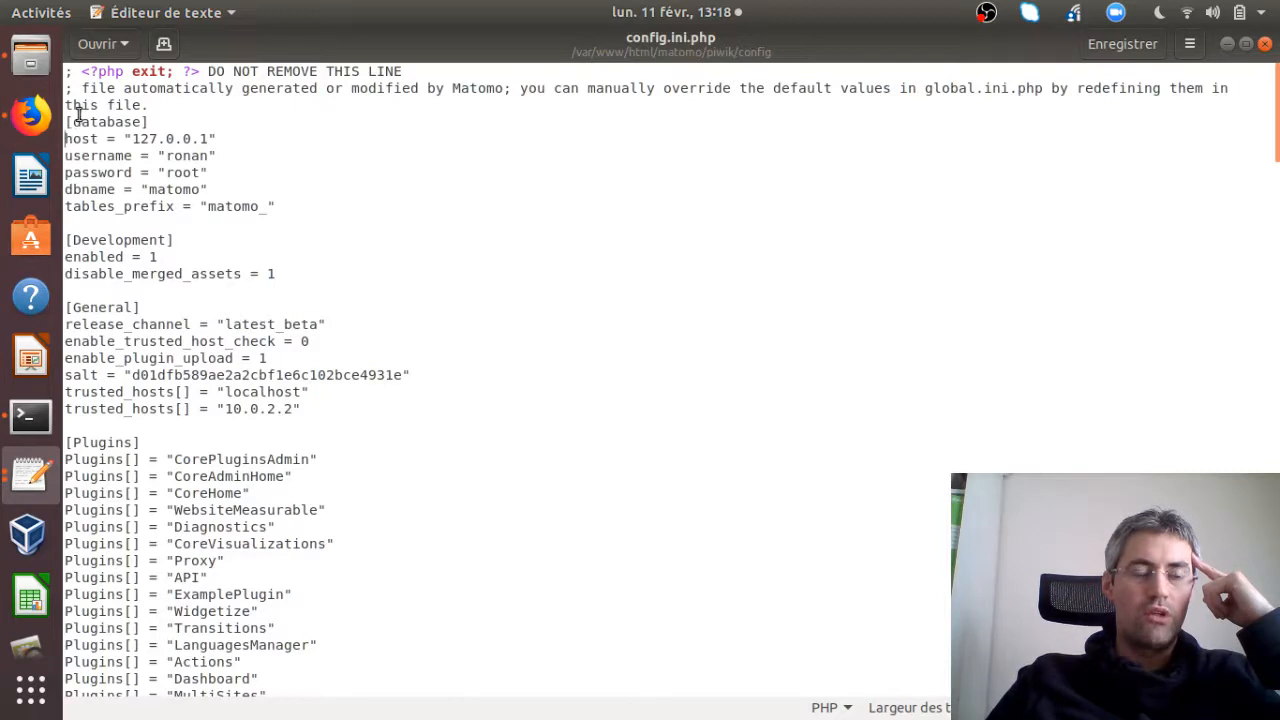
drag(70, 122, 276, 206)
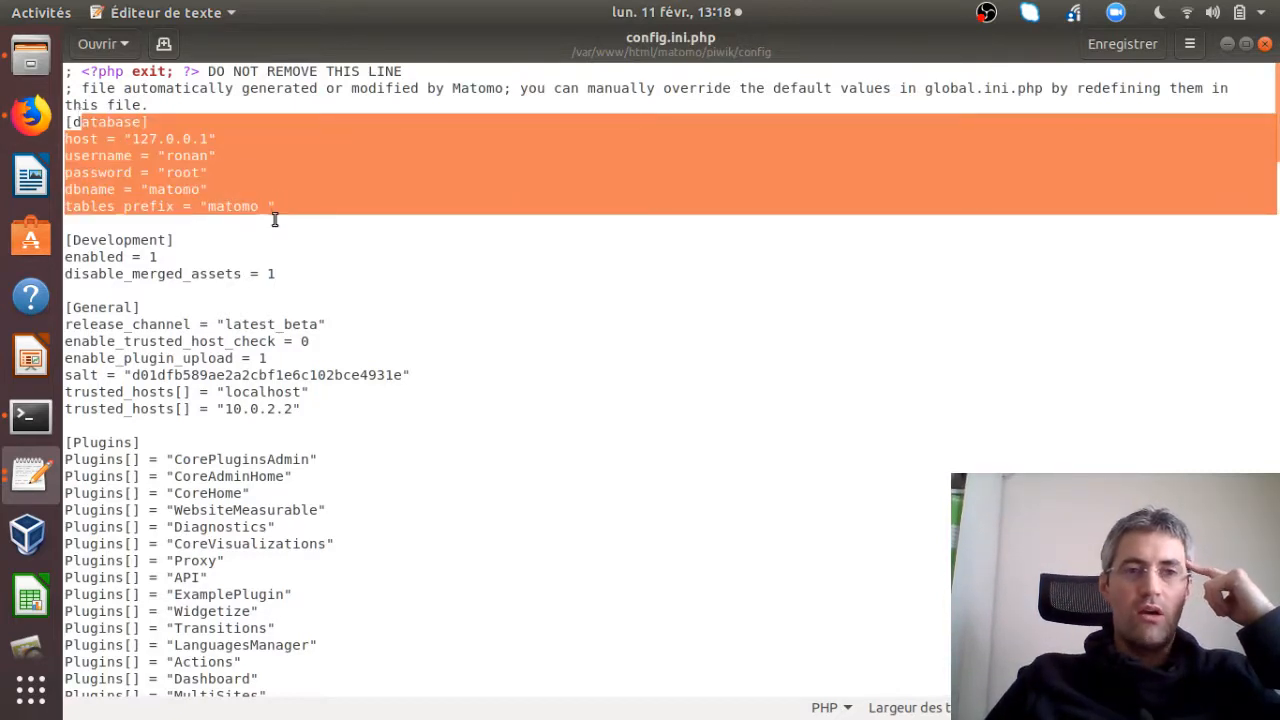